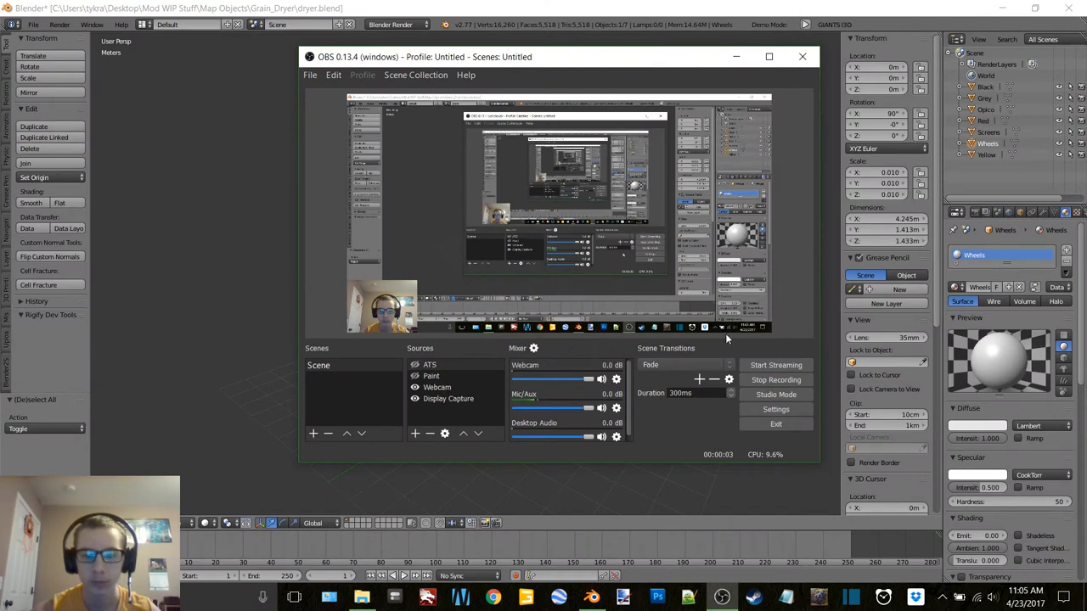
# Minimize OBS, orbit around the grain dryer, and select the Black part.
pyautogui.click(801, 56)
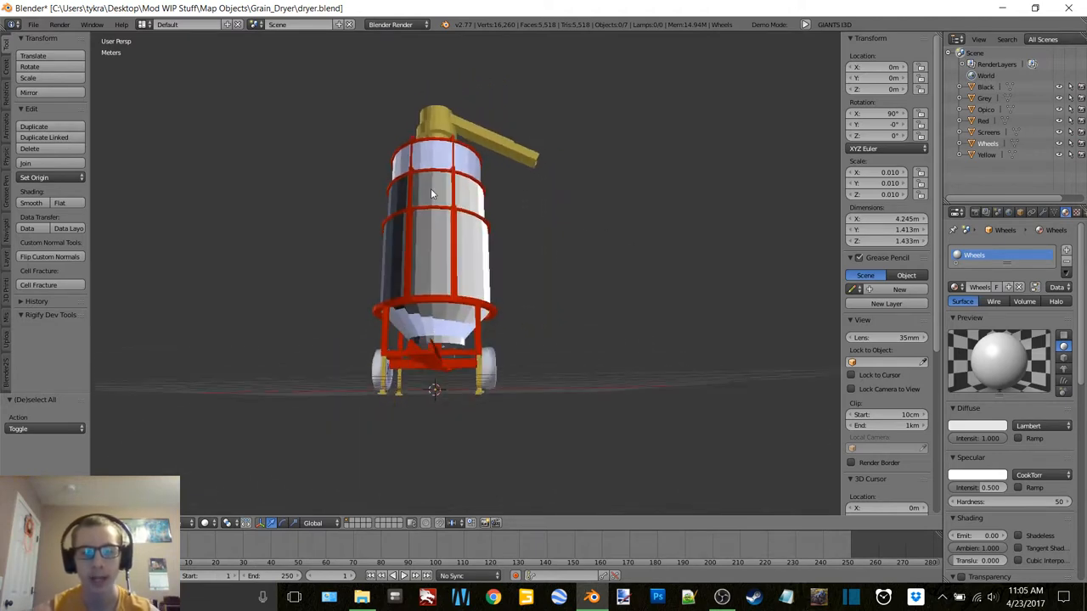
pyautogui.moveTo(431, 194); pyautogui.dragTo(621, 229)
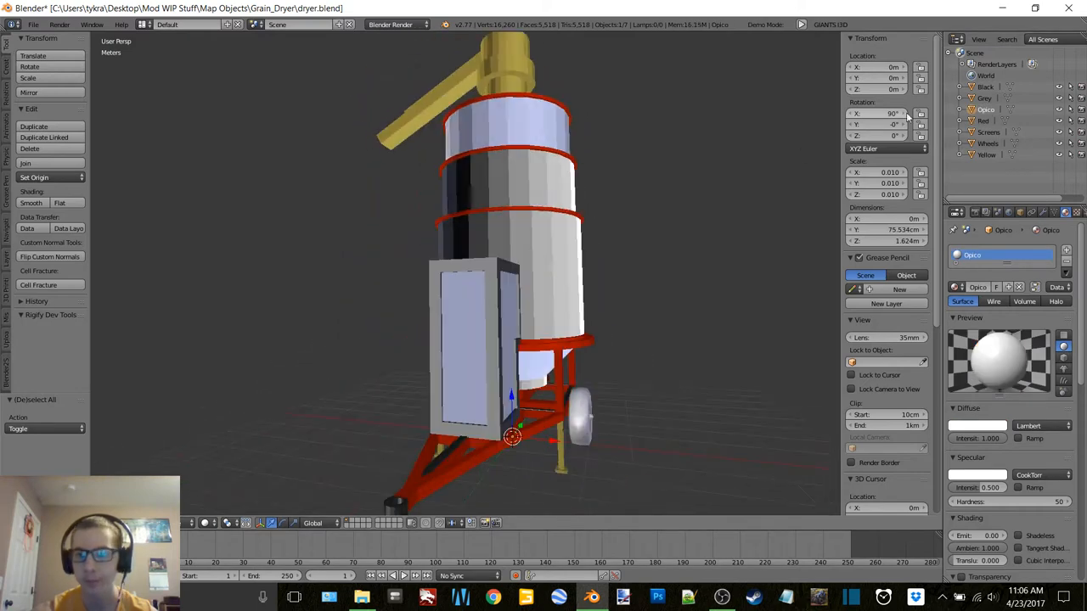
pyautogui.click(975, 103)
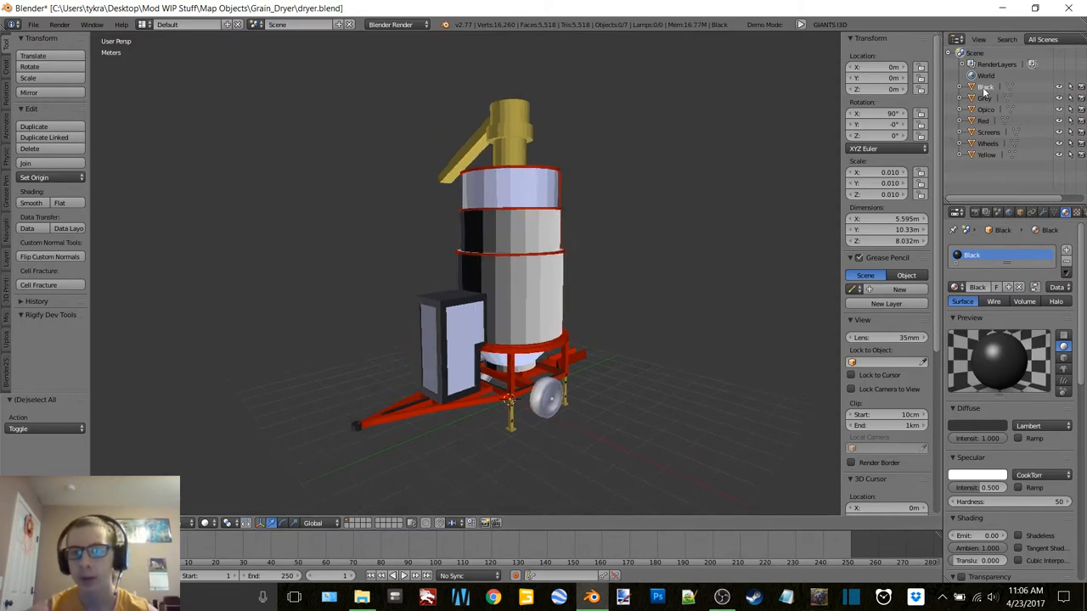
# Add Grey, Red and Yellow to the Black selection, joined as Body, then enter mesh editing.
pyautogui.click(977, 104)
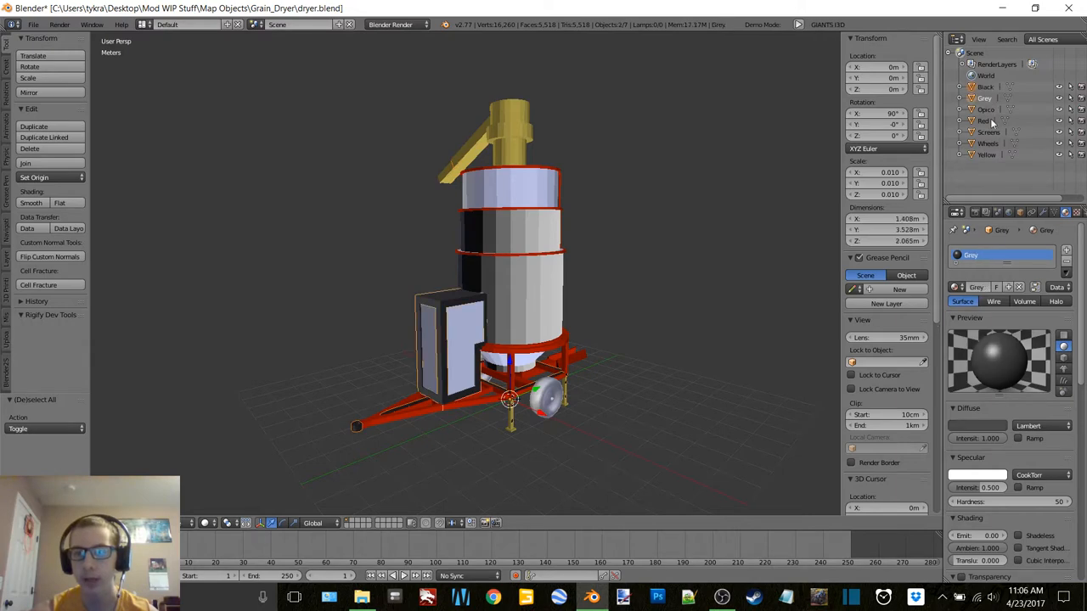
pyautogui.click(984, 156)
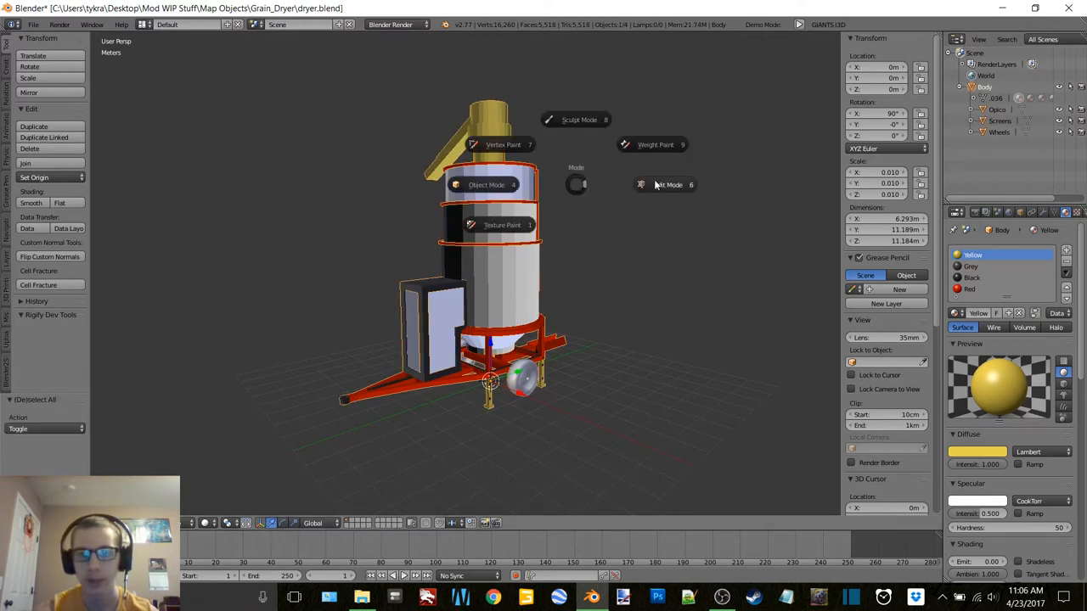
pyautogui.click(664, 184)
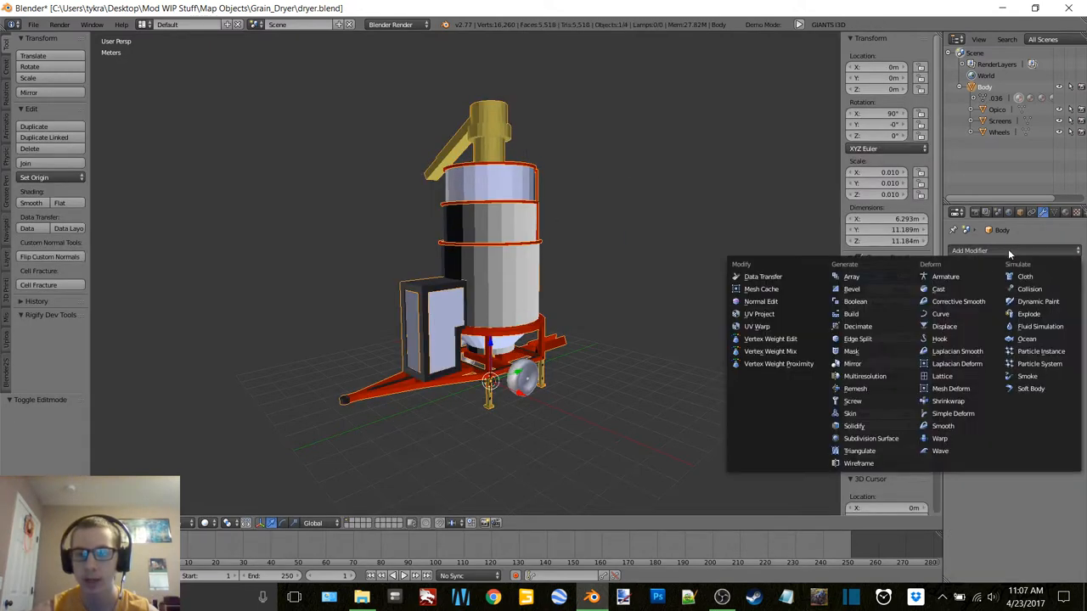
pyautogui.click(851, 427)
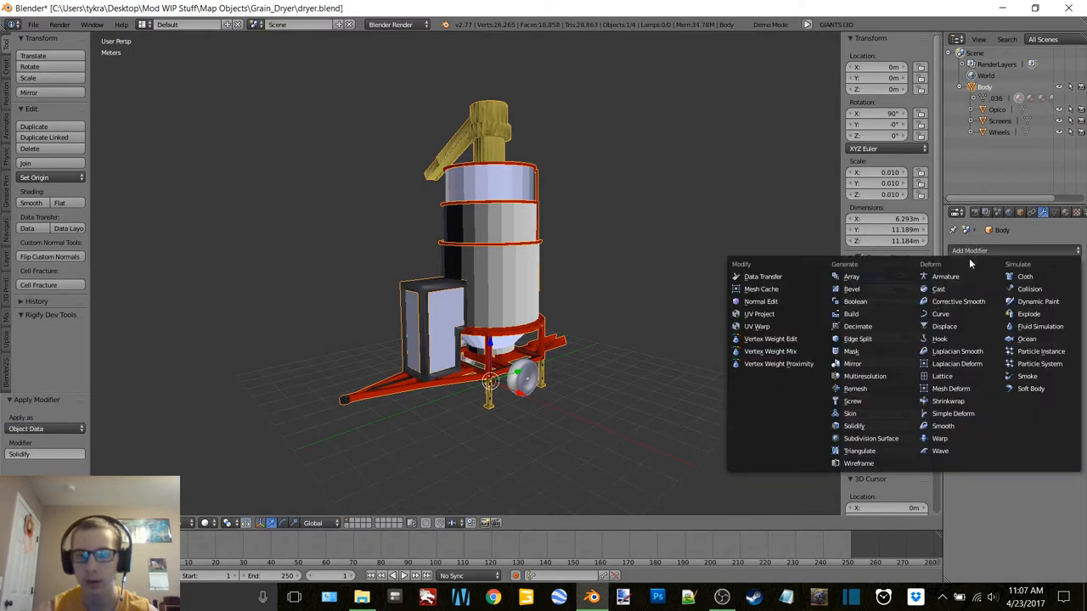
pyautogui.click(858, 338)
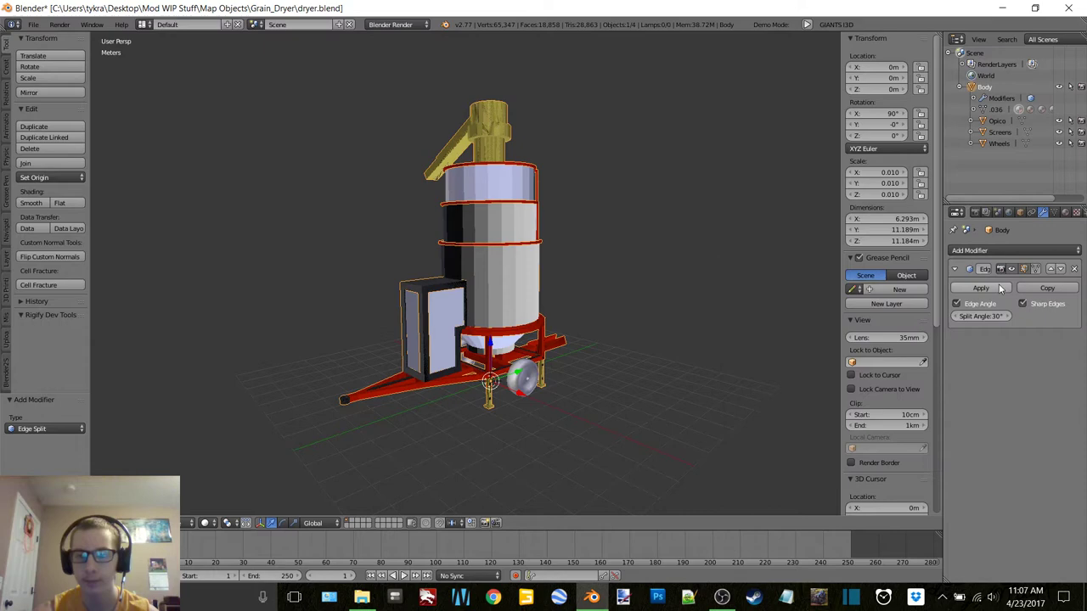
pyautogui.click(982, 288)
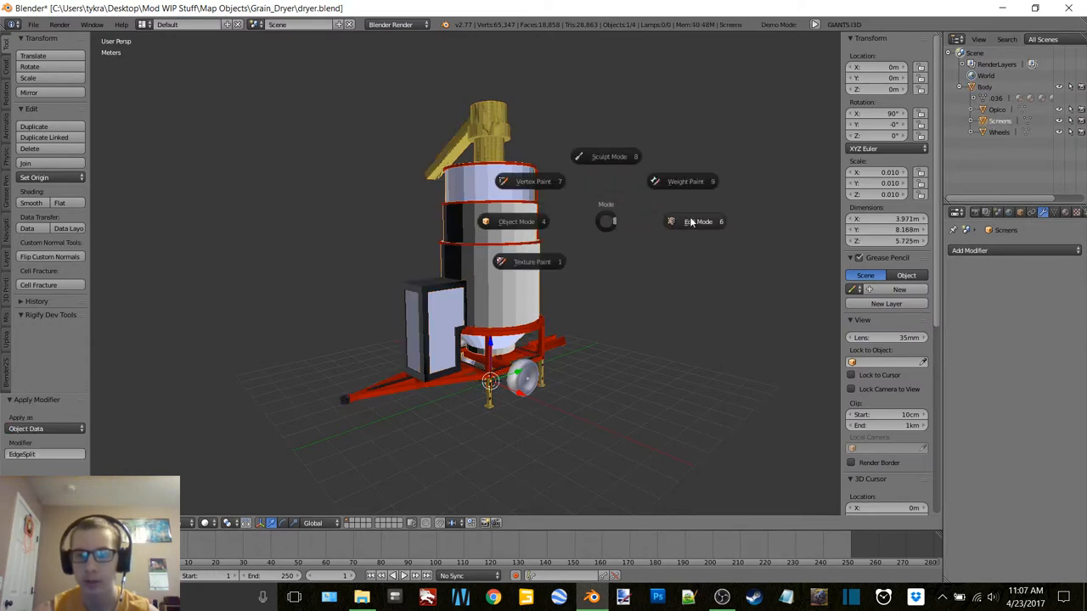
pyautogui.click(696, 222)
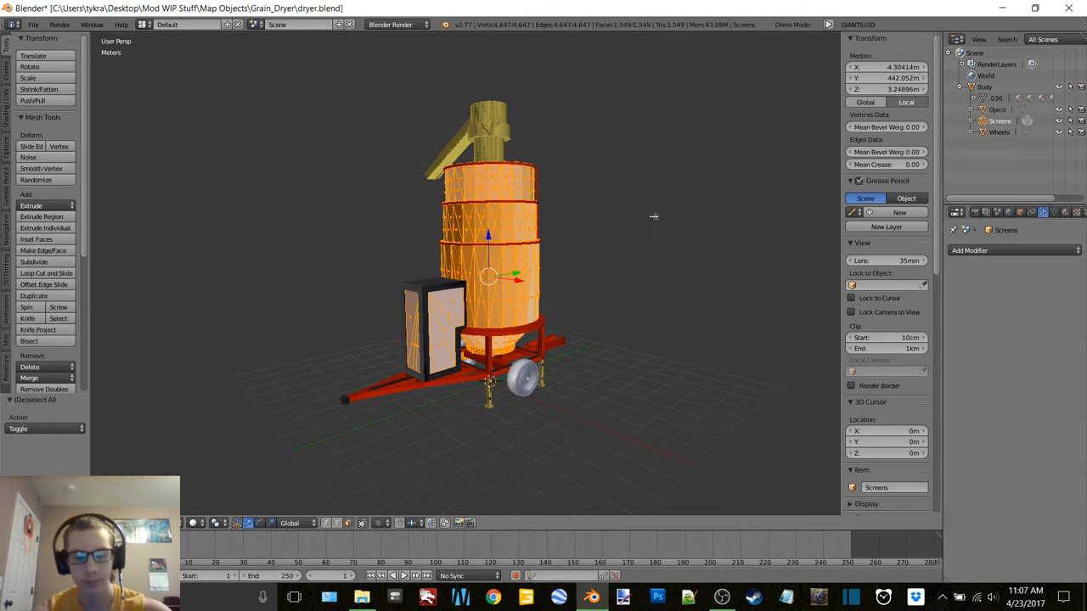
pyautogui.press('Tab')
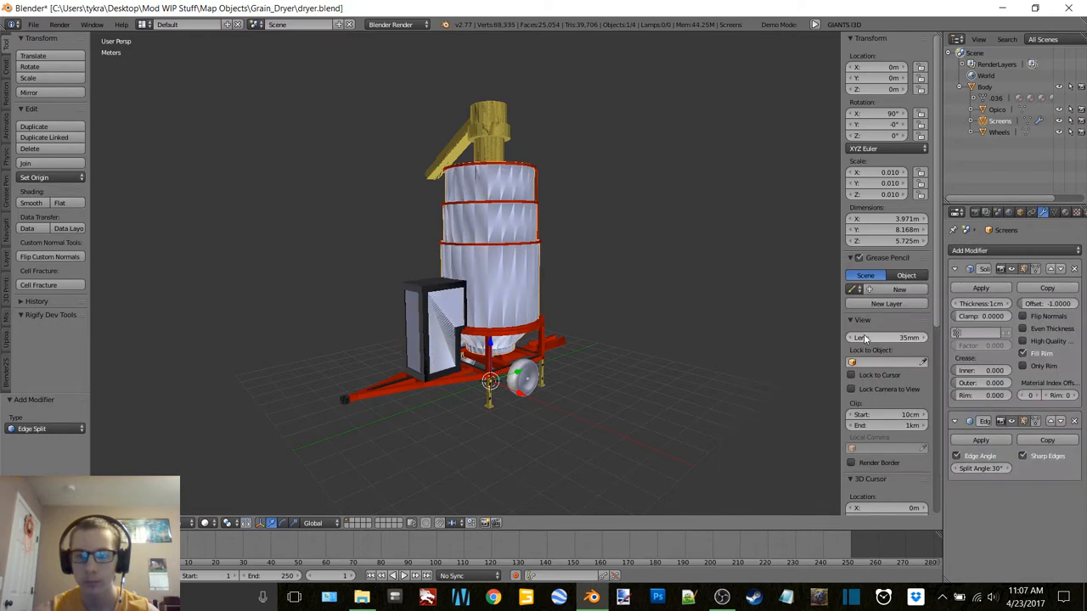
pyautogui.click(980, 287)
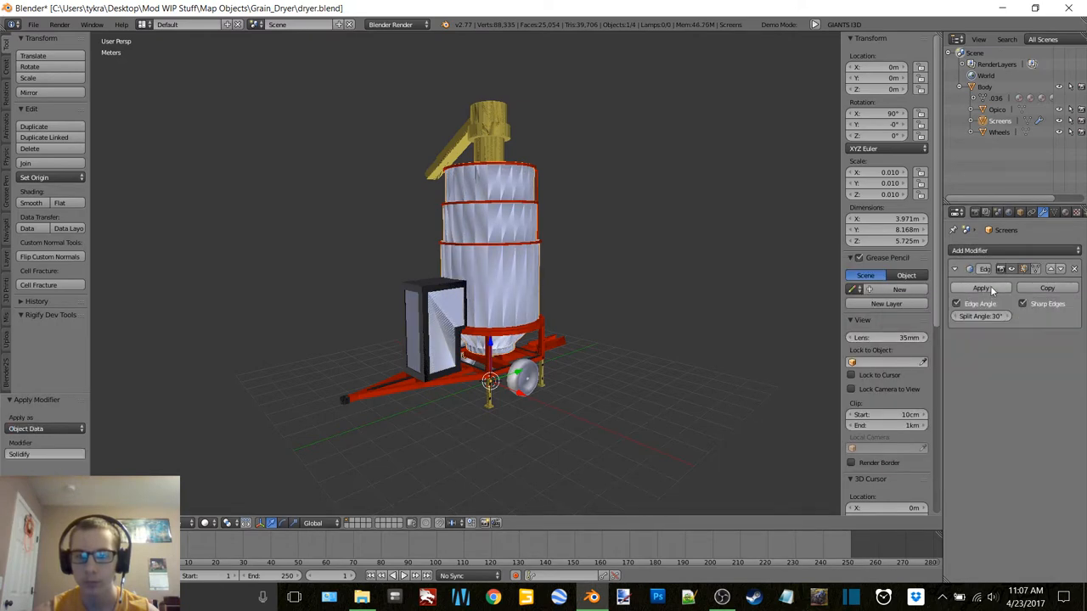
pyautogui.click(980, 288)
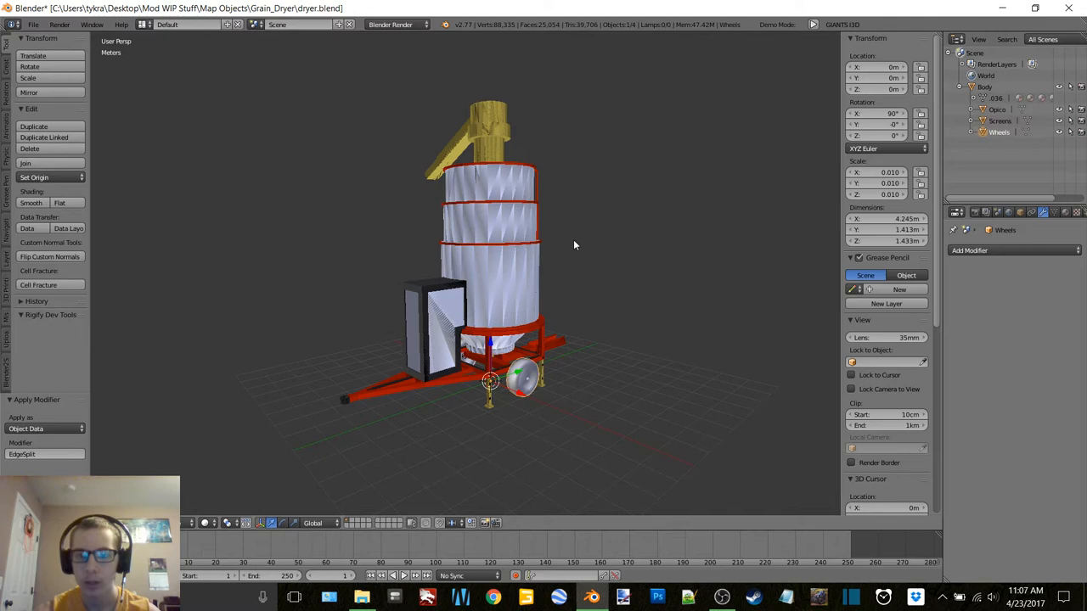
pyautogui.moveTo(709, 166)
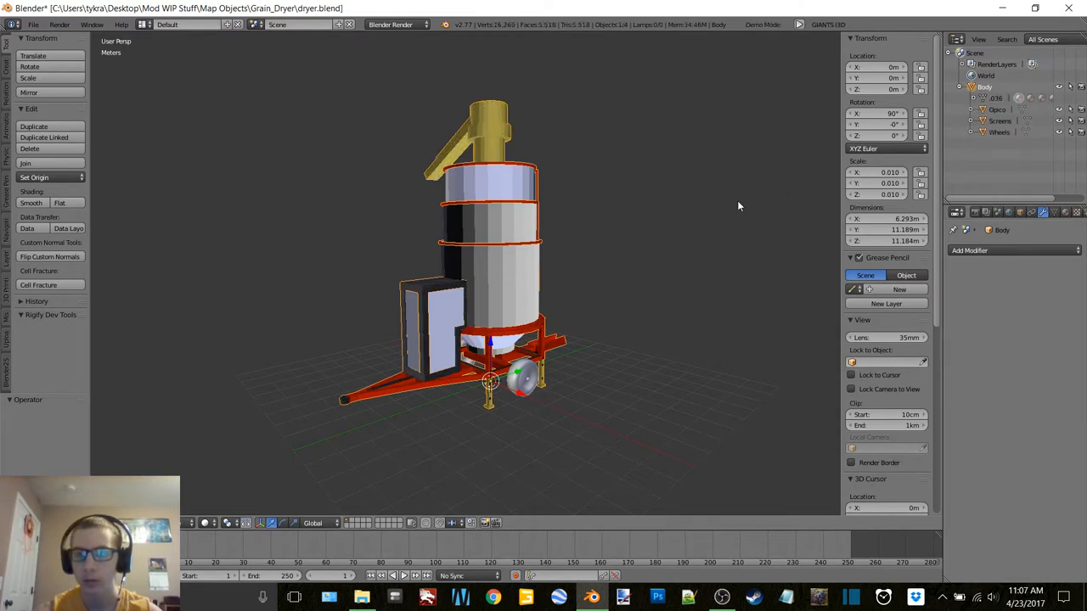
# Add and apply an Edge Split modifier on Body and on Screens.
pyautogui.click(1012, 249)
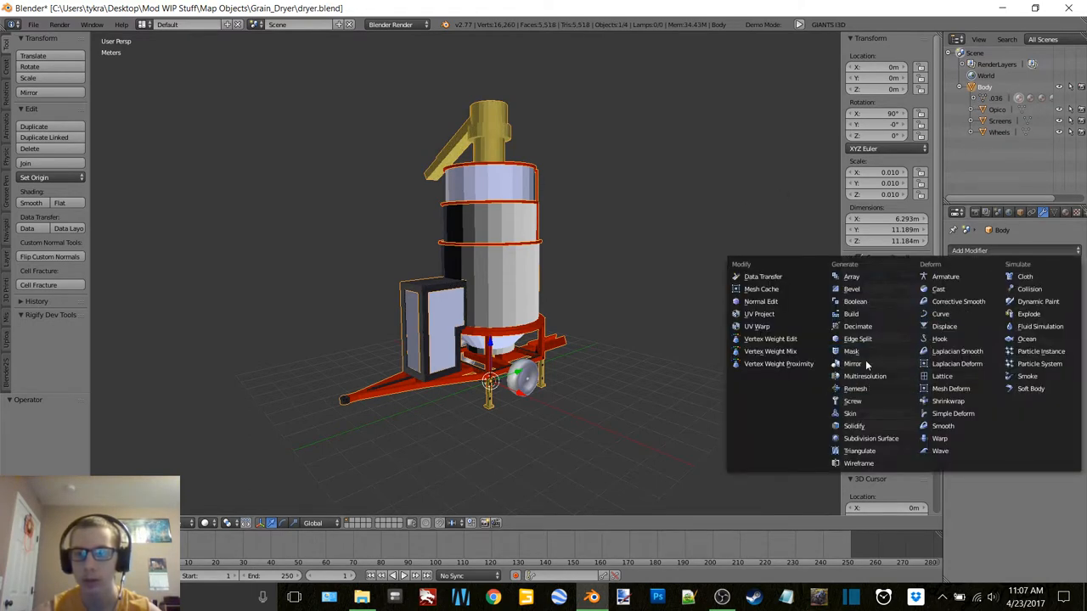
pyautogui.click(857, 338)
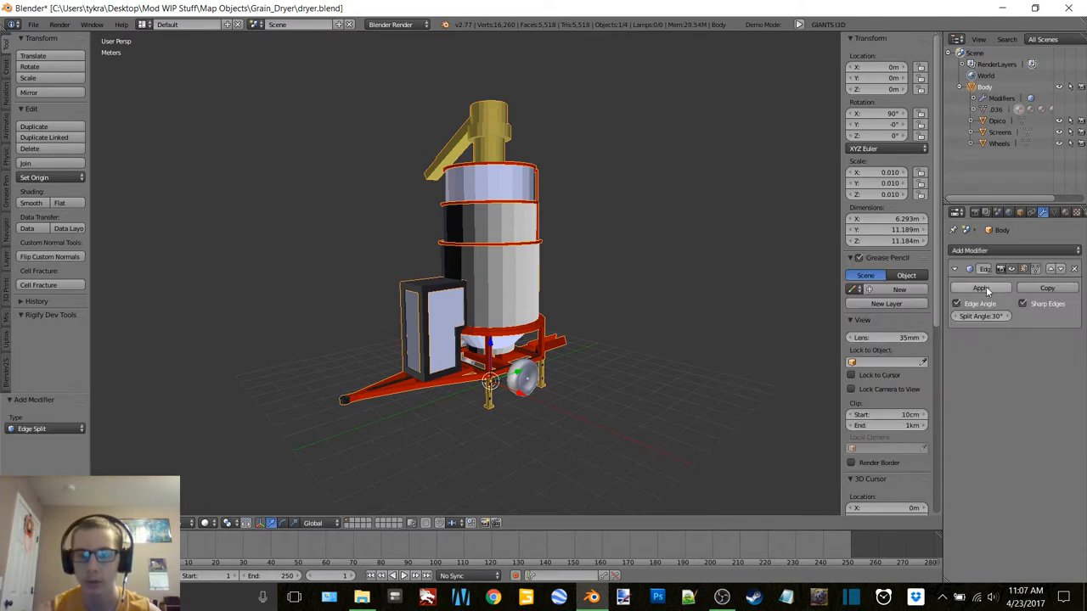
pyautogui.click(982, 287)
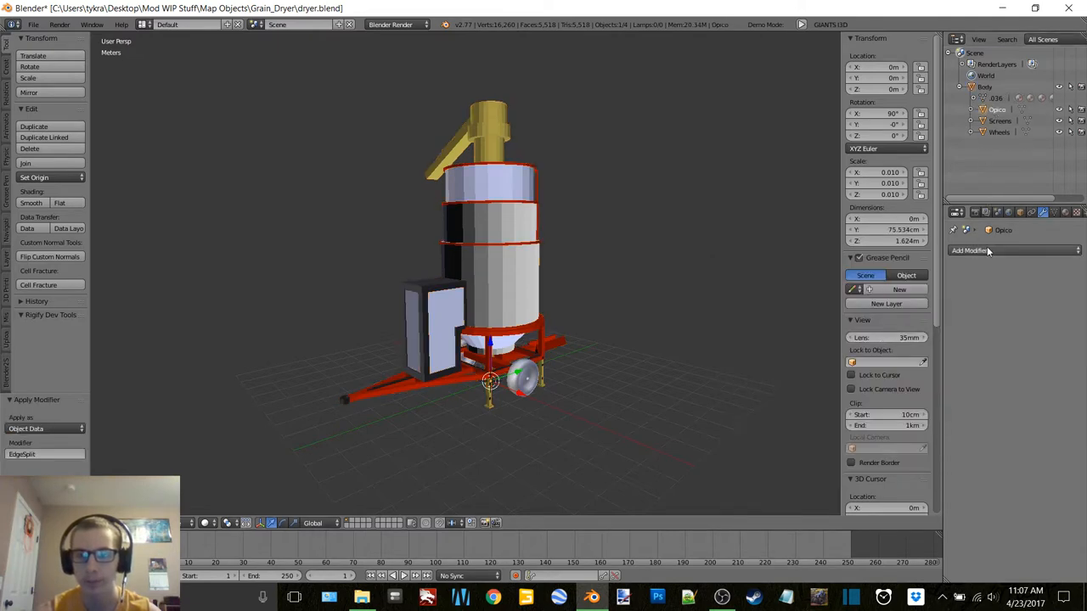
pyautogui.click(1001, 133)
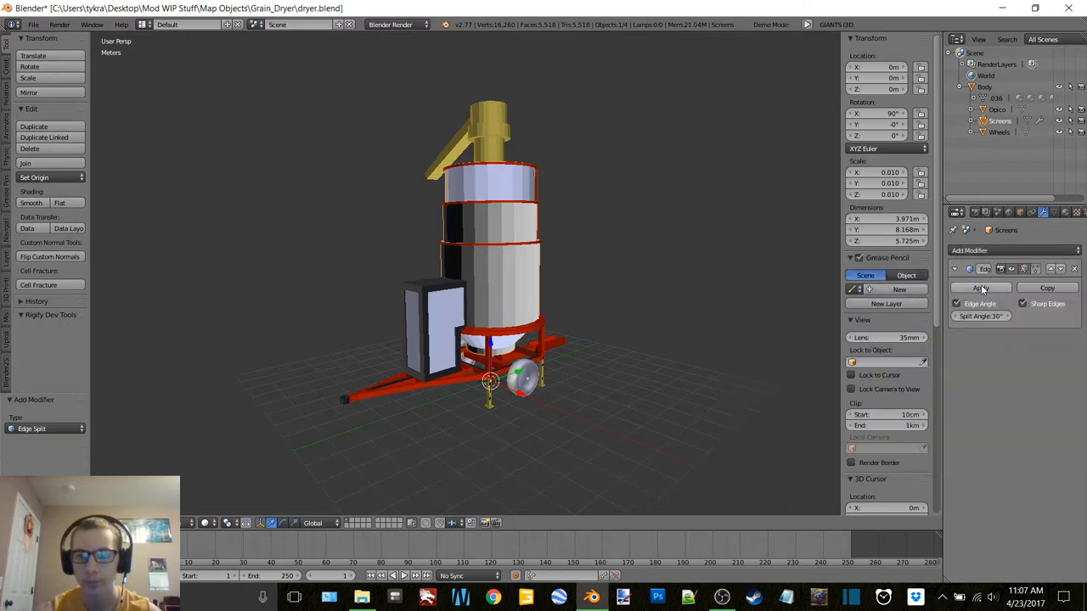
pyautogui.click(981, 287)
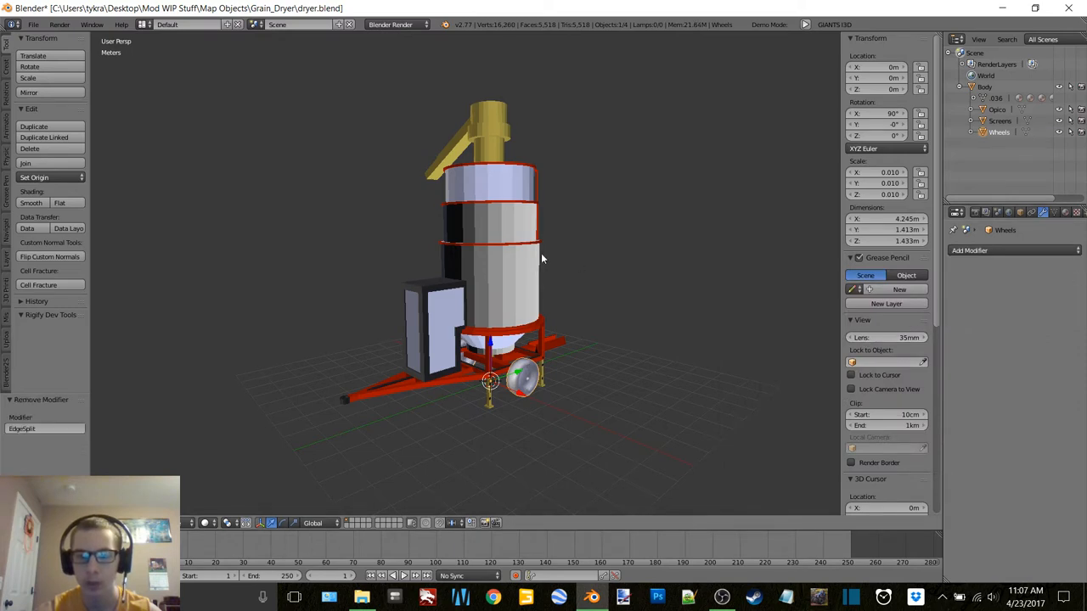
# Add an Edge Split modifier to the Wheels object.
pyautogui.click(1012, 250)
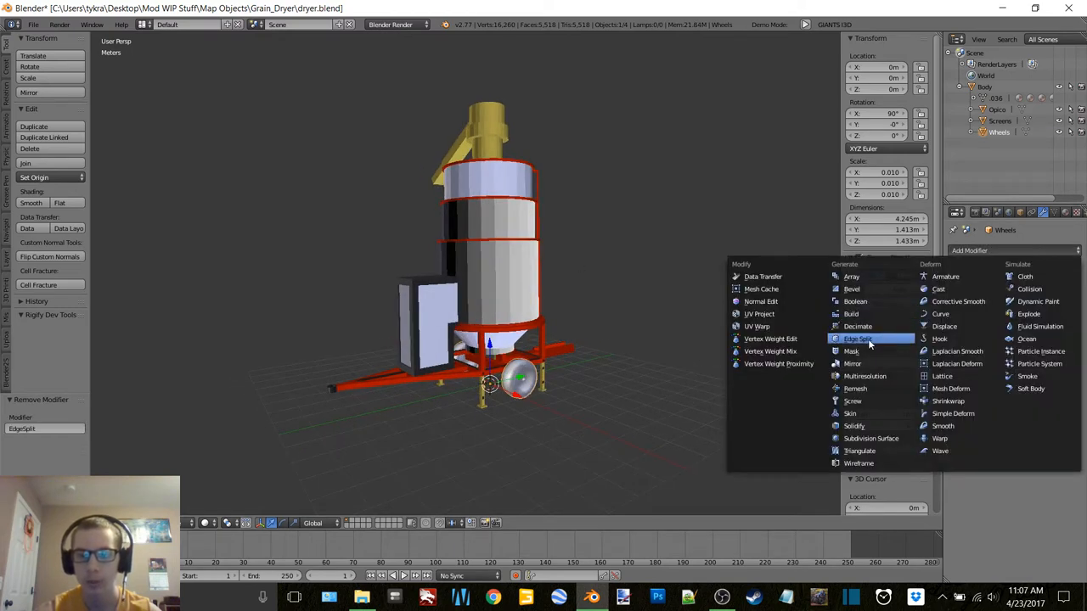
pyautogui.click(860, 338)
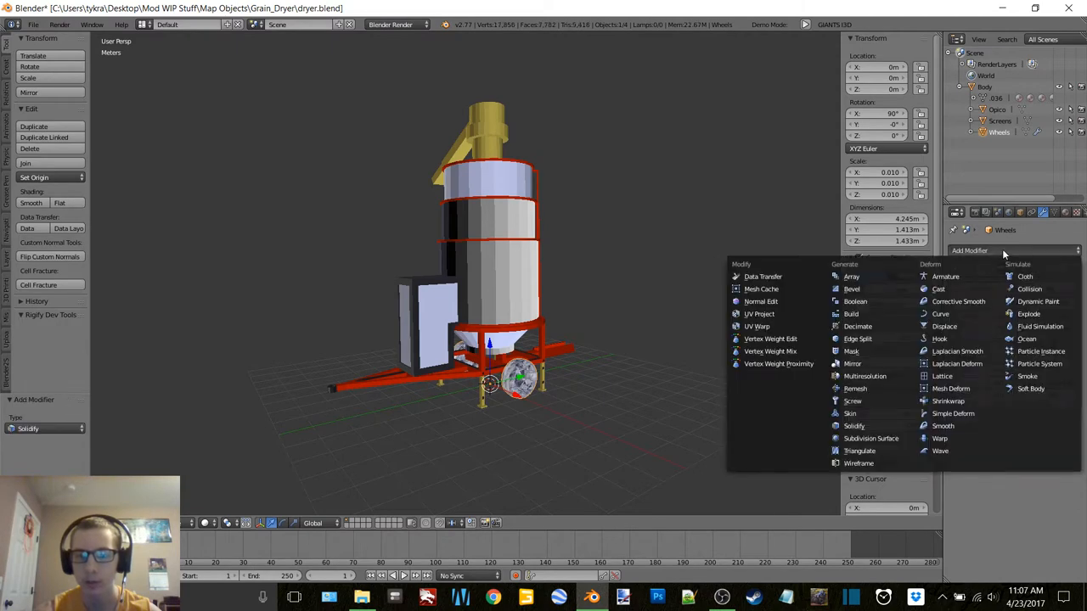
pyautogui.click(857, 339)
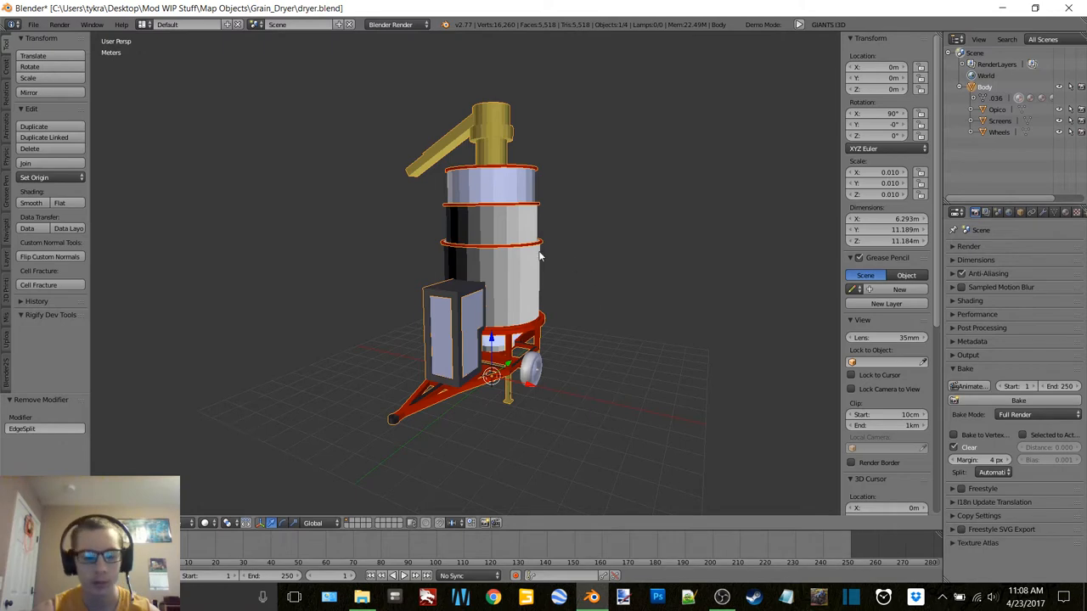
# Smart UV Project the Body mesh in Edit Mode and view it in the UV editor.
pyautogui.press('Tab')
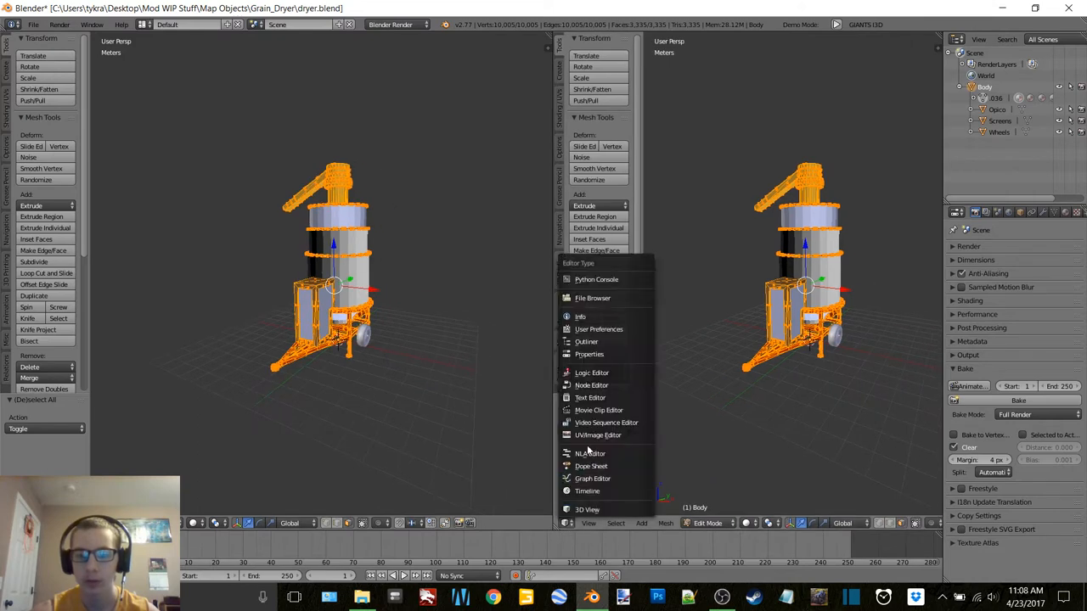
pyautogui.click(596, 435)
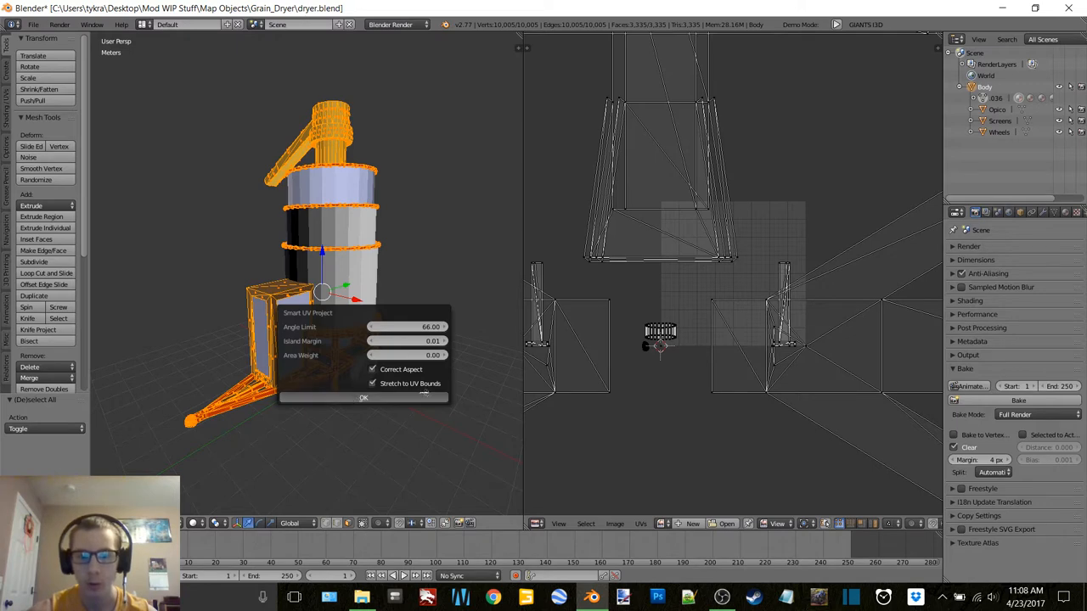
pyautogui.click(362, 397)
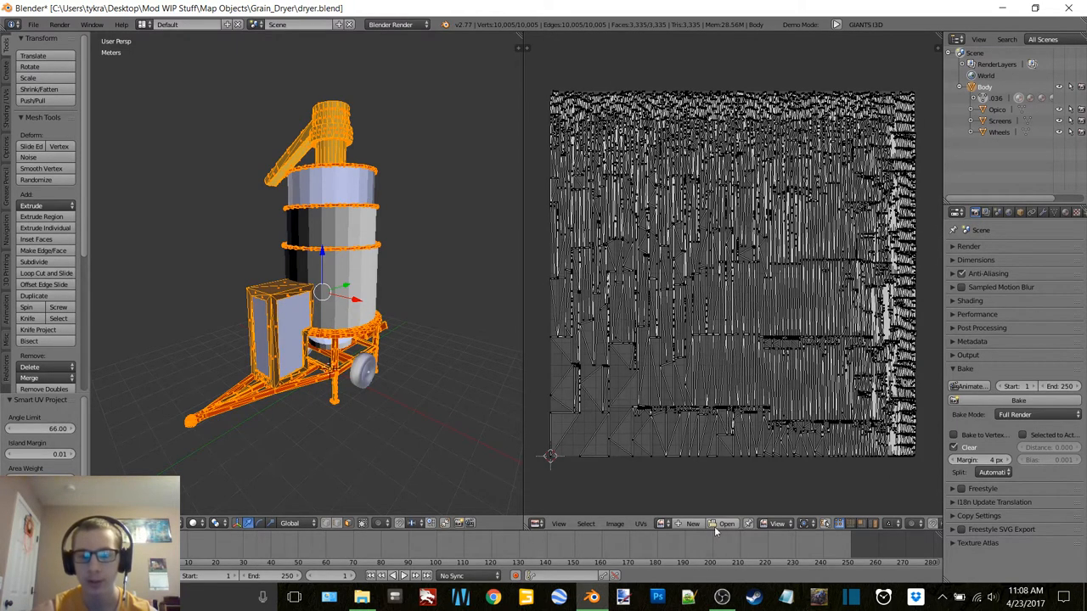
# Create a 2048×2048 image named Body without alpha and bake the dryer's colours onto it.
pyautogui.click(693, 524)
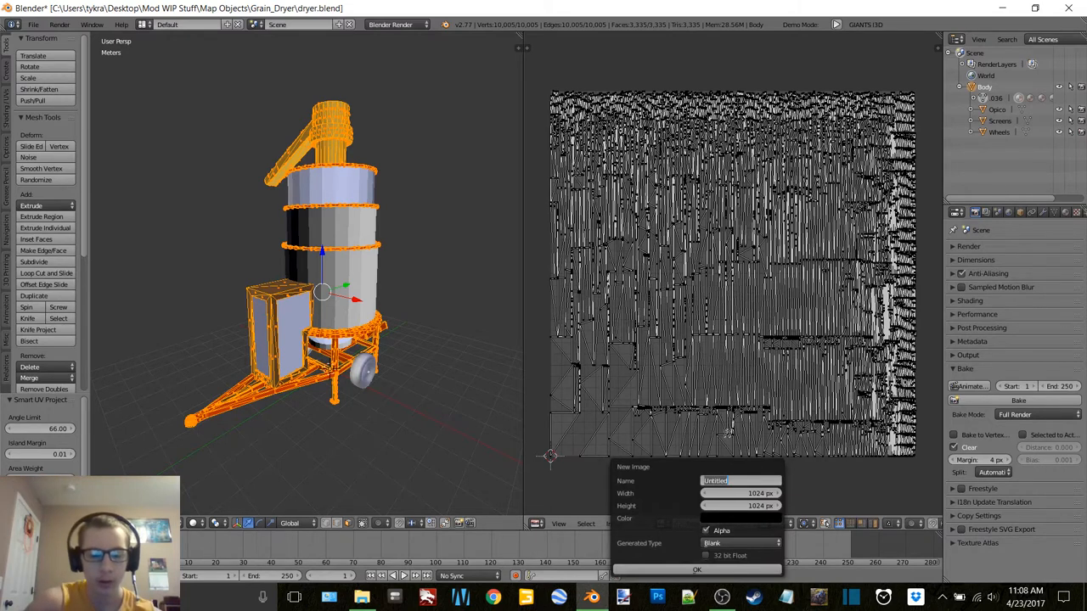
pyautogui.write('Body')
pyautogui.click(741, 493)
pyautogui.write('2048')
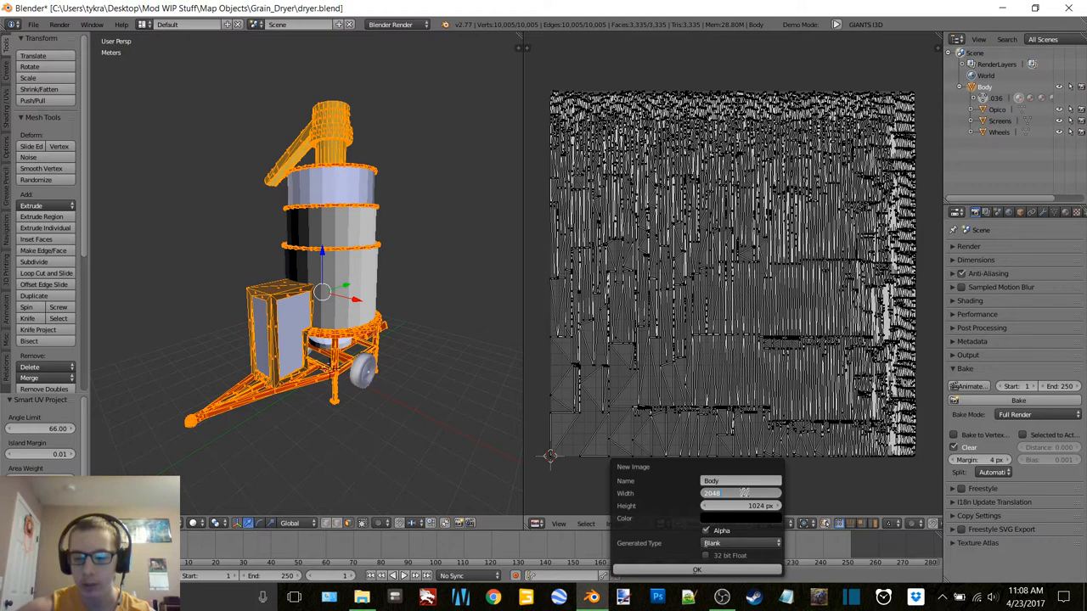
pyautogui.click(739, 506)
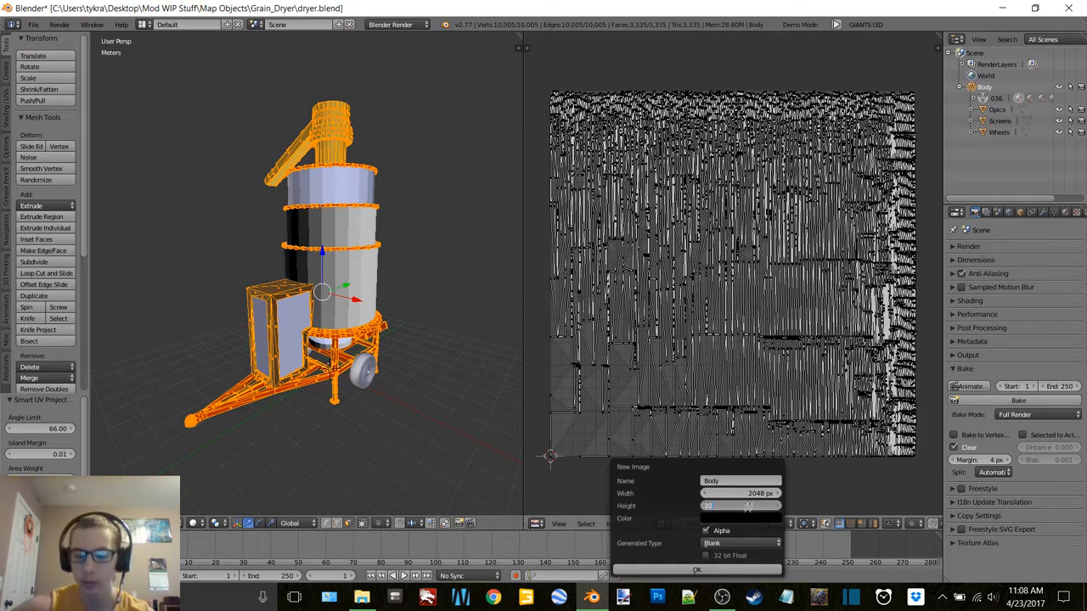
pyautogui.click(738, 505)
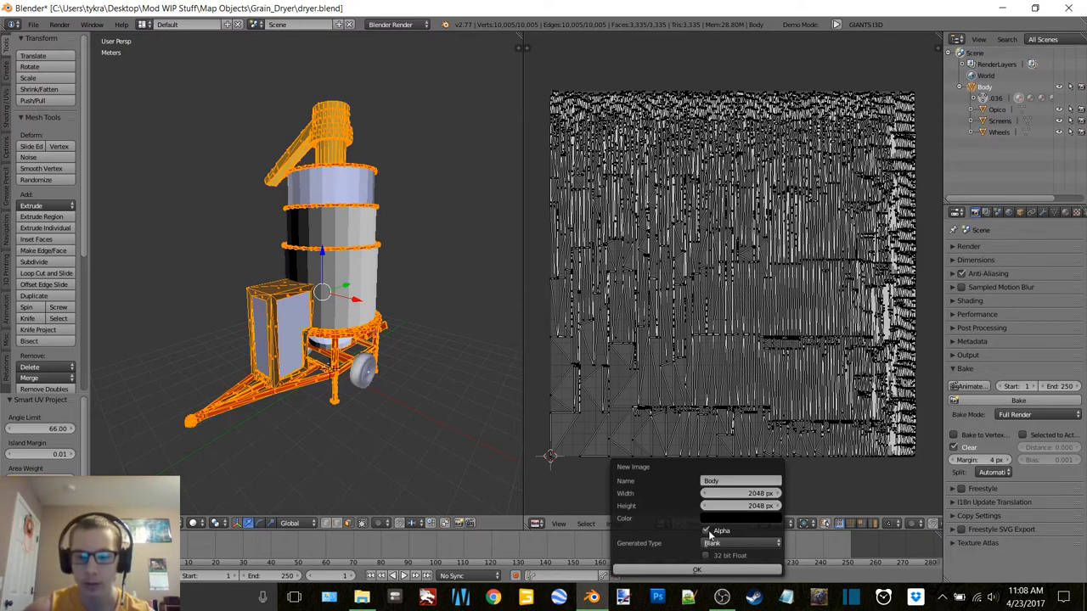
pyautogui.click(740, 519)
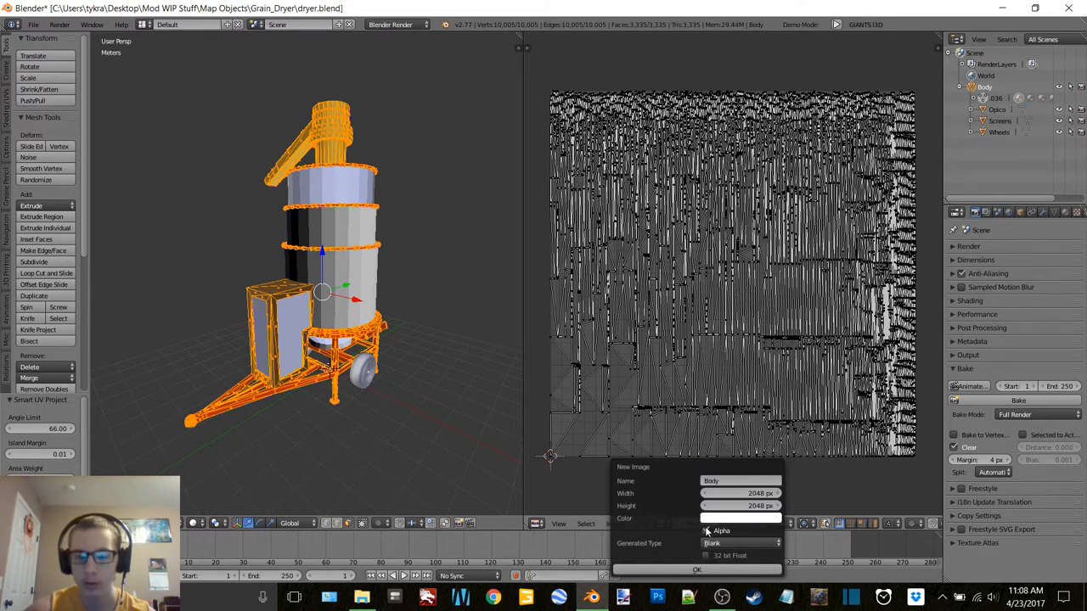
pyautogui.click(697, 570)
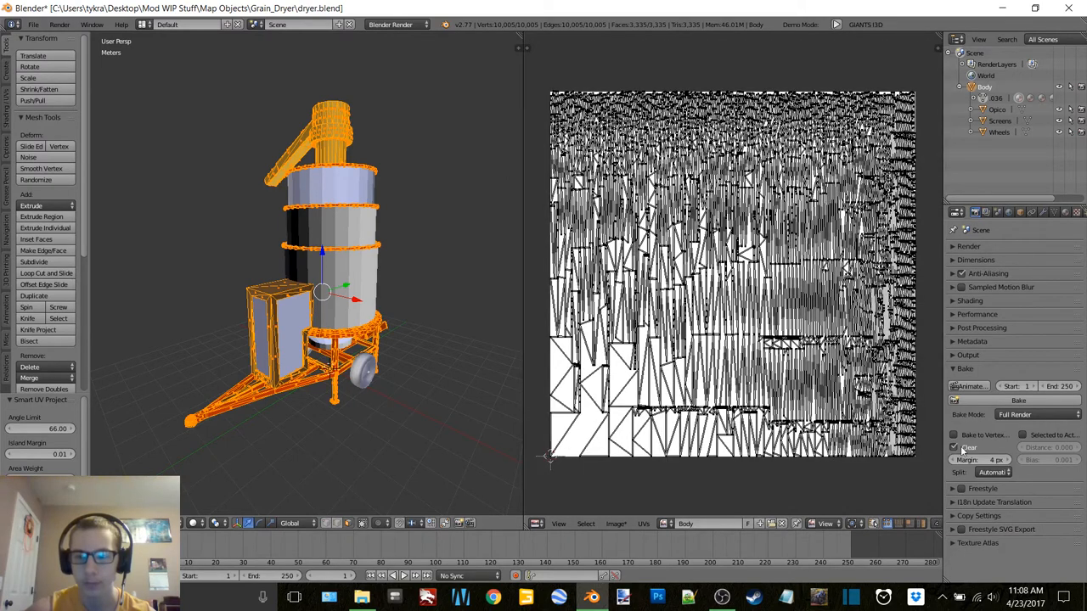
pyautogui.click(1016, 400)
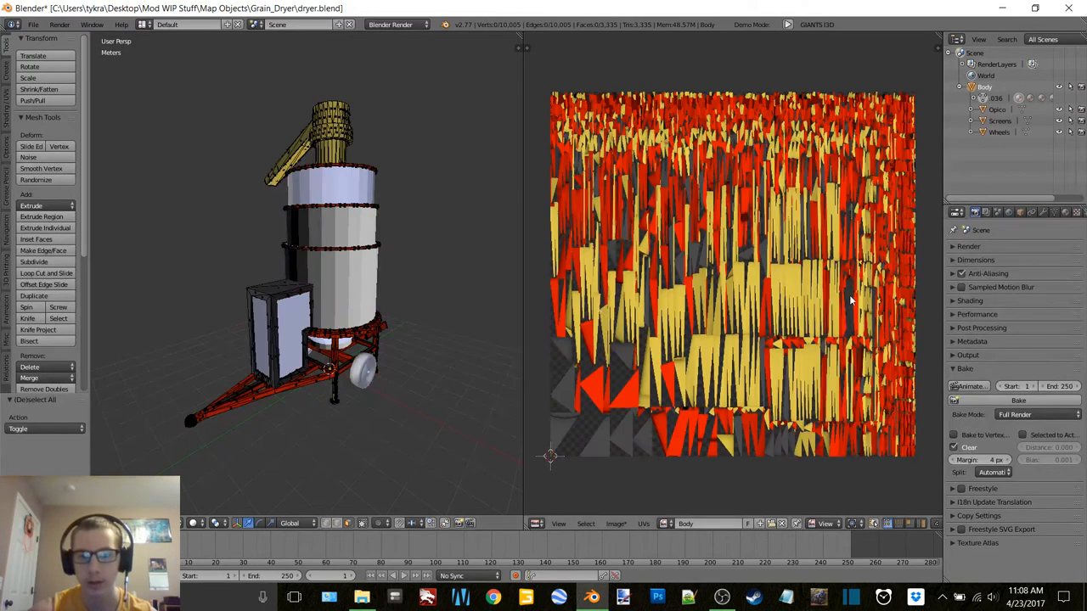
# Save the baked image as Body.png in the Textures folder.
pyautogui.click(615, 524)
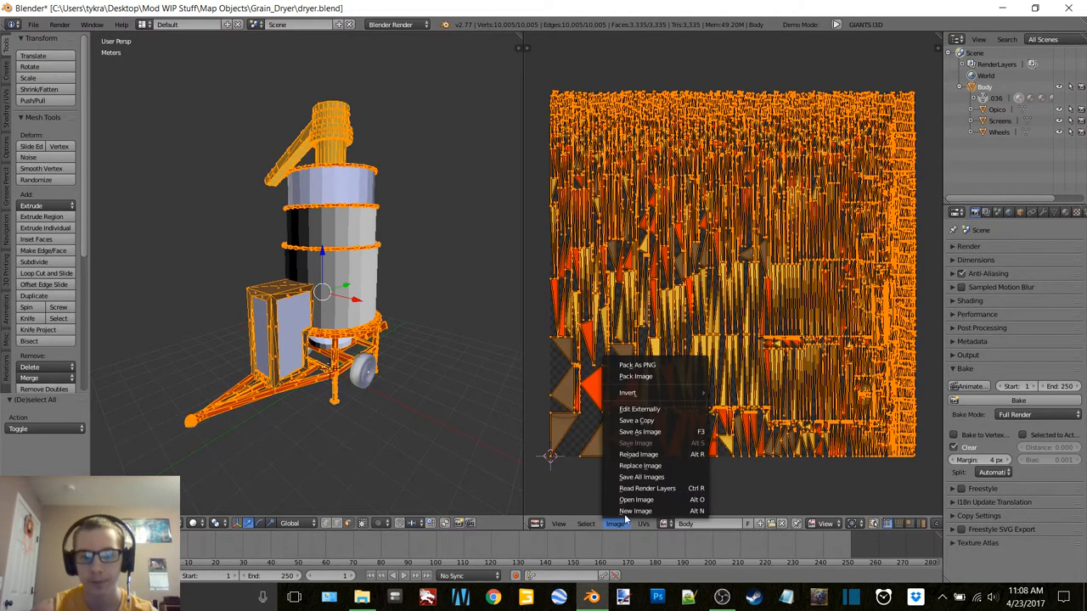
pyautogui.click(639, 432)
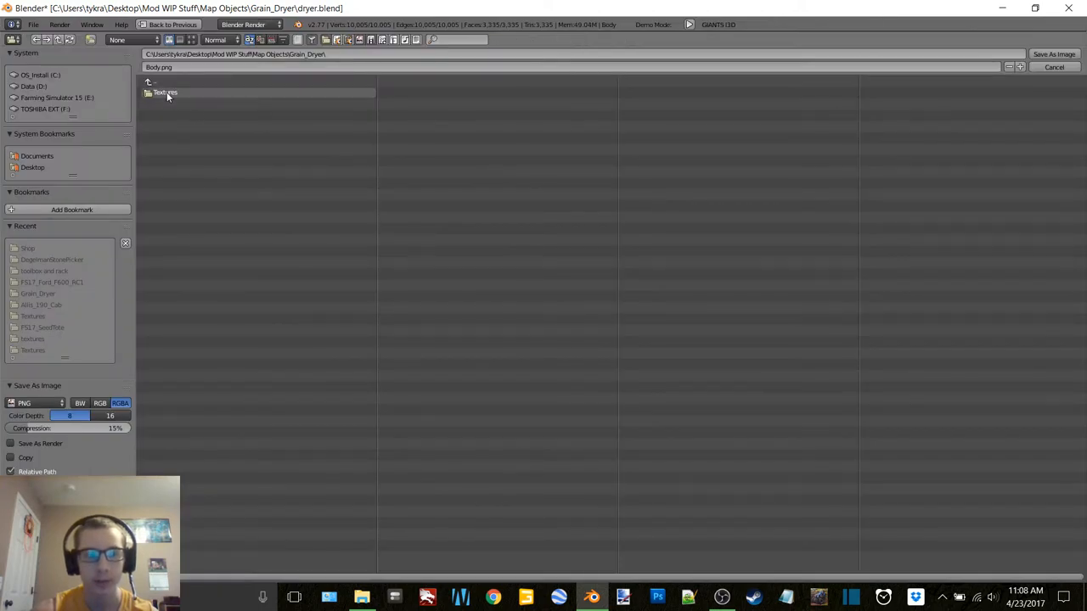
pyautogui.doubleClick(165, 91)
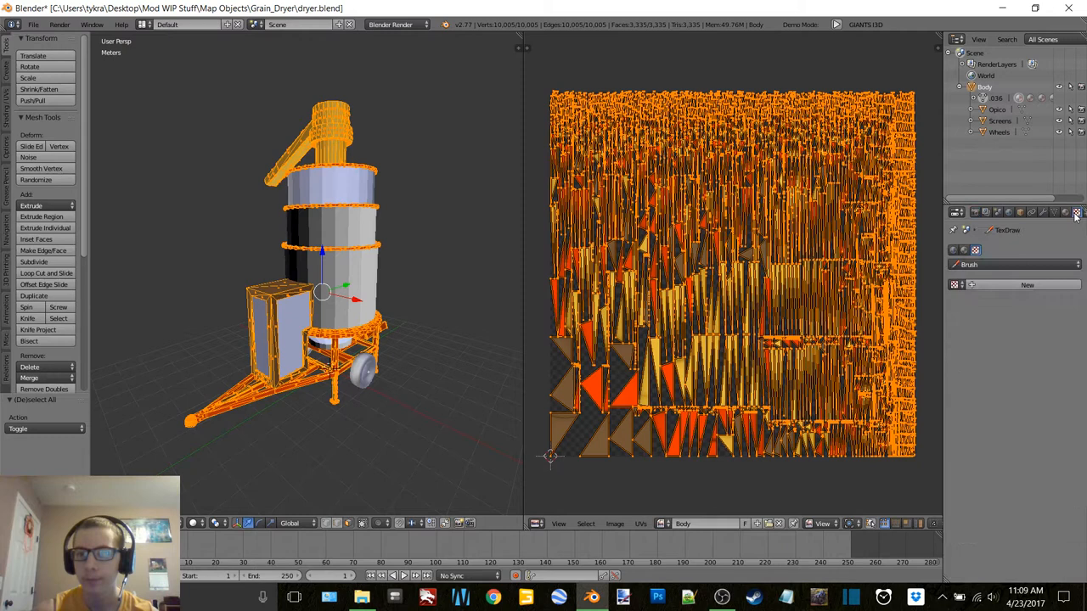
# Load Body.png as the Body material's image texture and join the remaining parts into Body.
pyautogui.click(1077, 213)
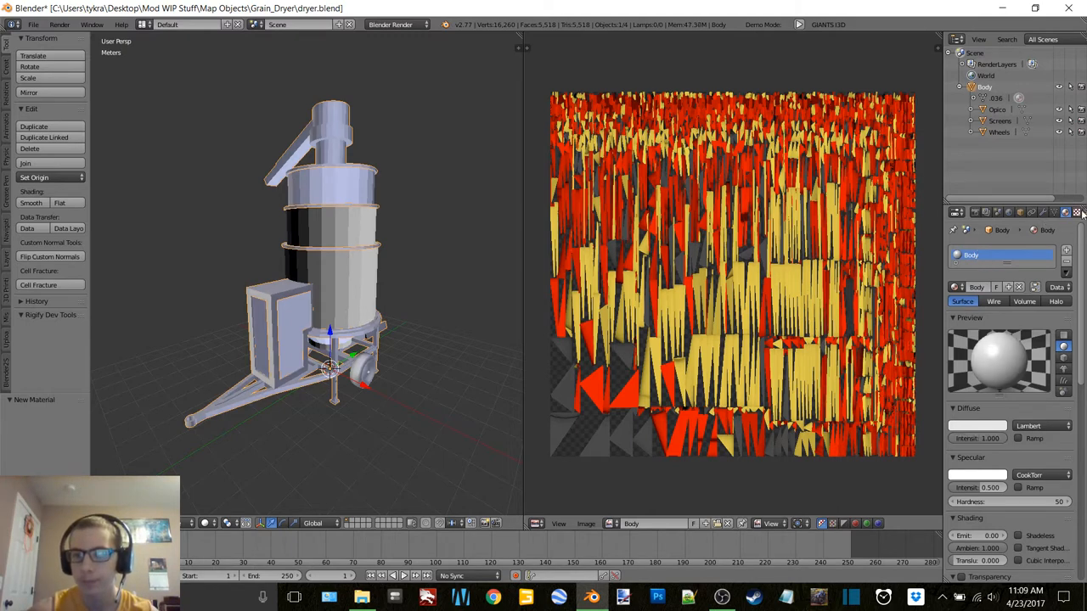
pyautogui.click(1070, 212)
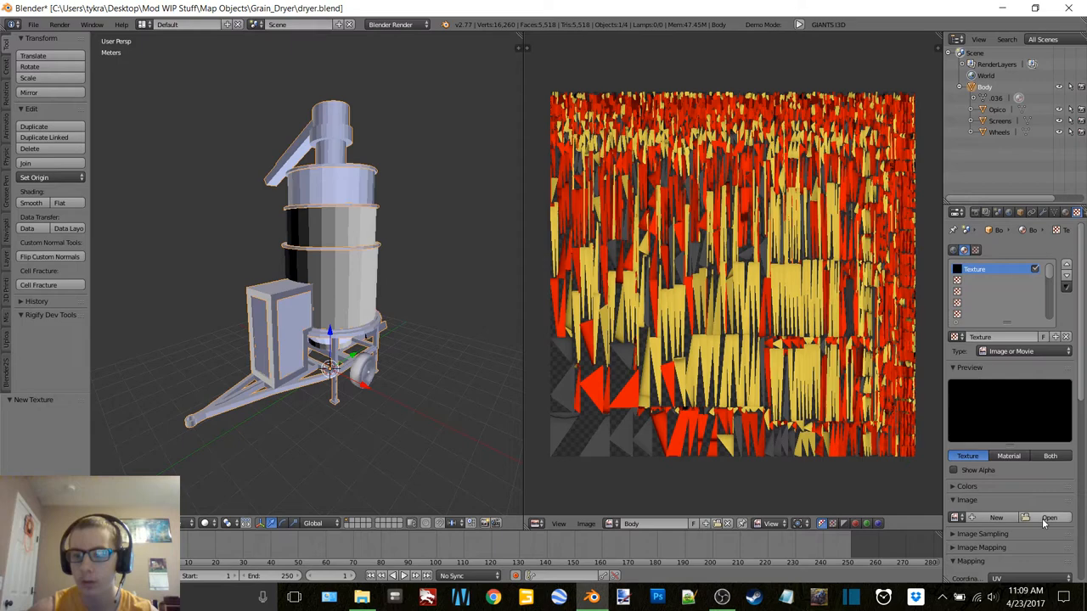
pyautogui.click(1043, 520)
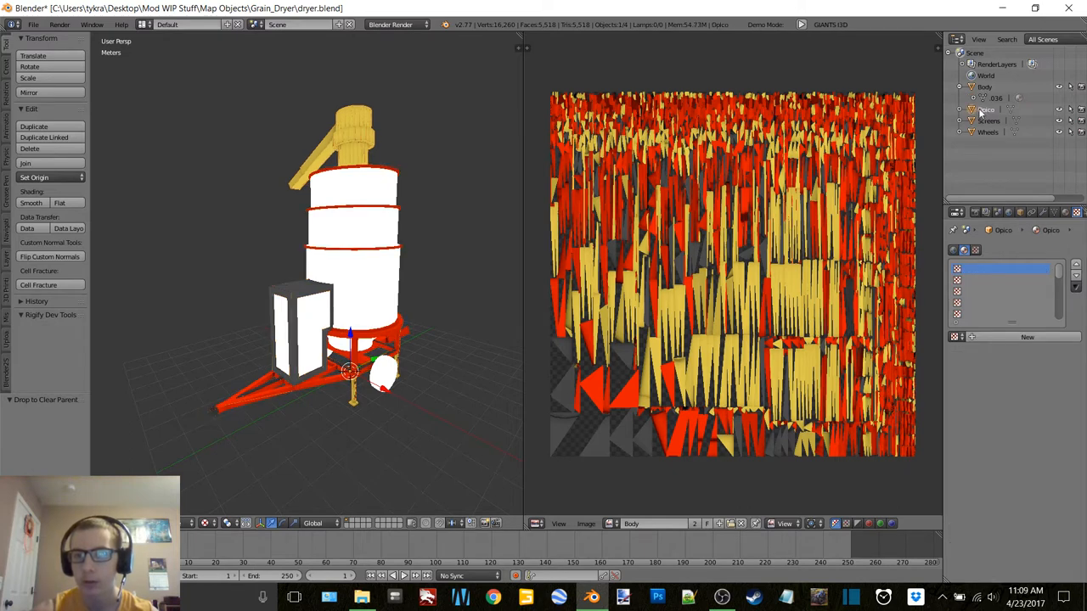
pyautogui.click(990, 122)
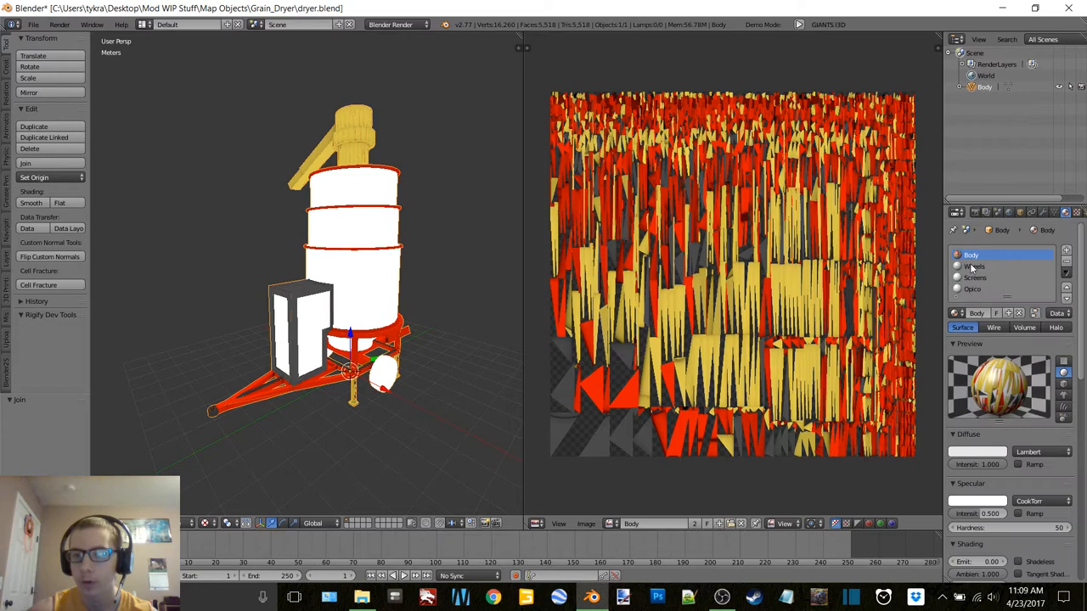
pyautogui.click(976, 266)
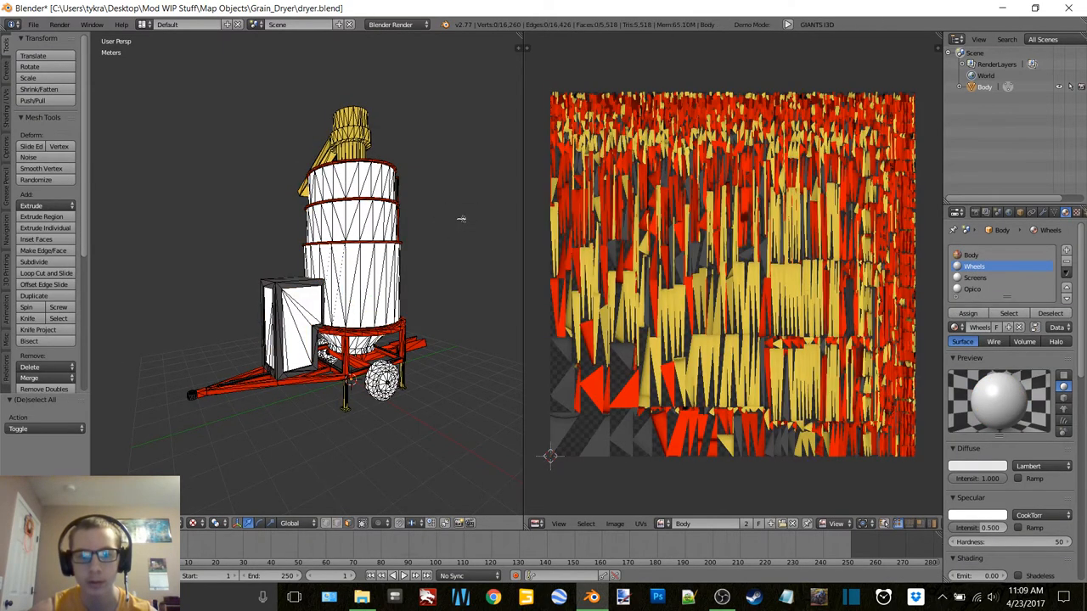
# Undo to separate Opico, Screens and Wheels, and view Wheels' texture settings in Edit Mode.
pyautogui.press('Tab')
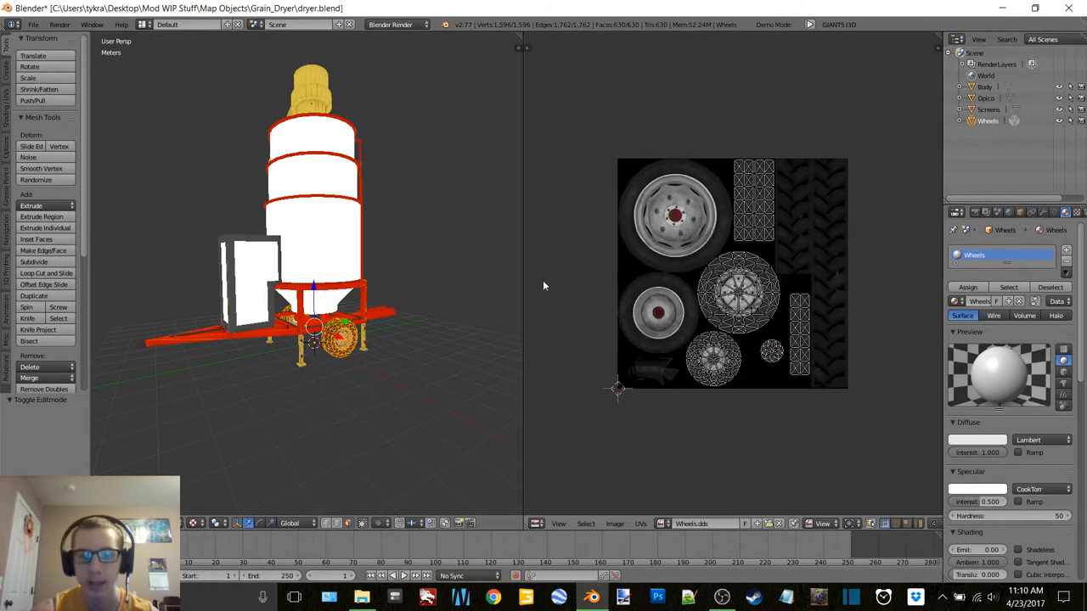
pyautogui.press('TAB')
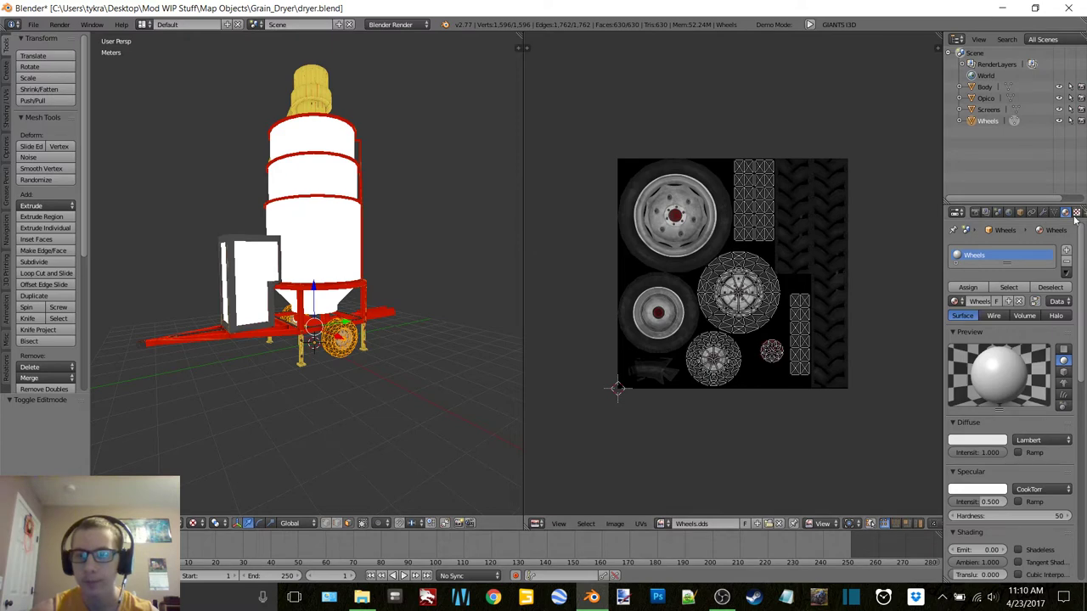
pyautogui.click(1074, 212)
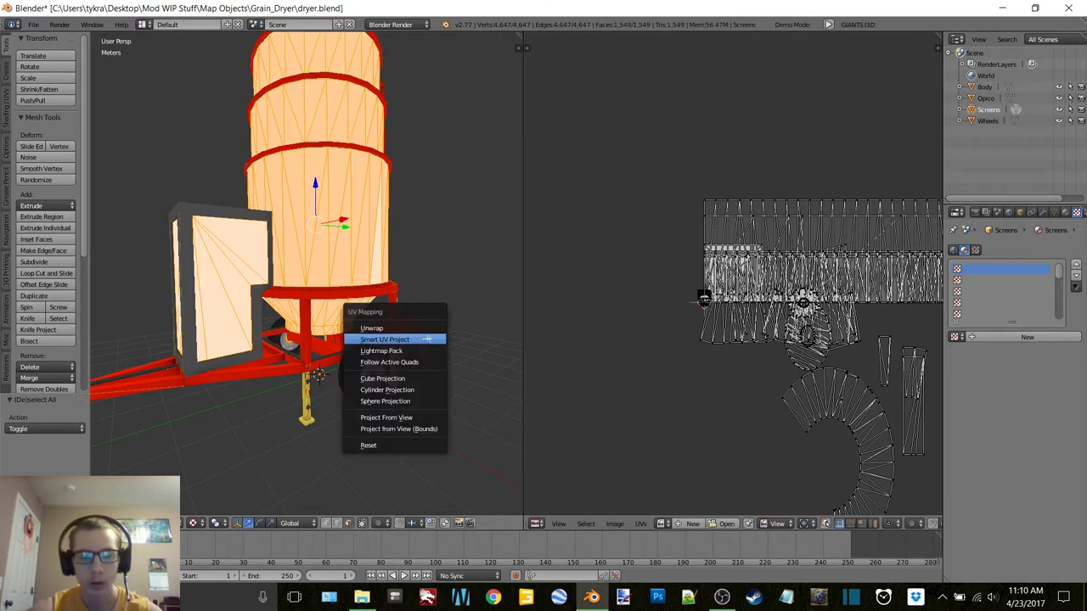
# Smart UV Project the Screens mesh onto Screens.png and leave Edit Mode.
pyautogui.click(384, 338)
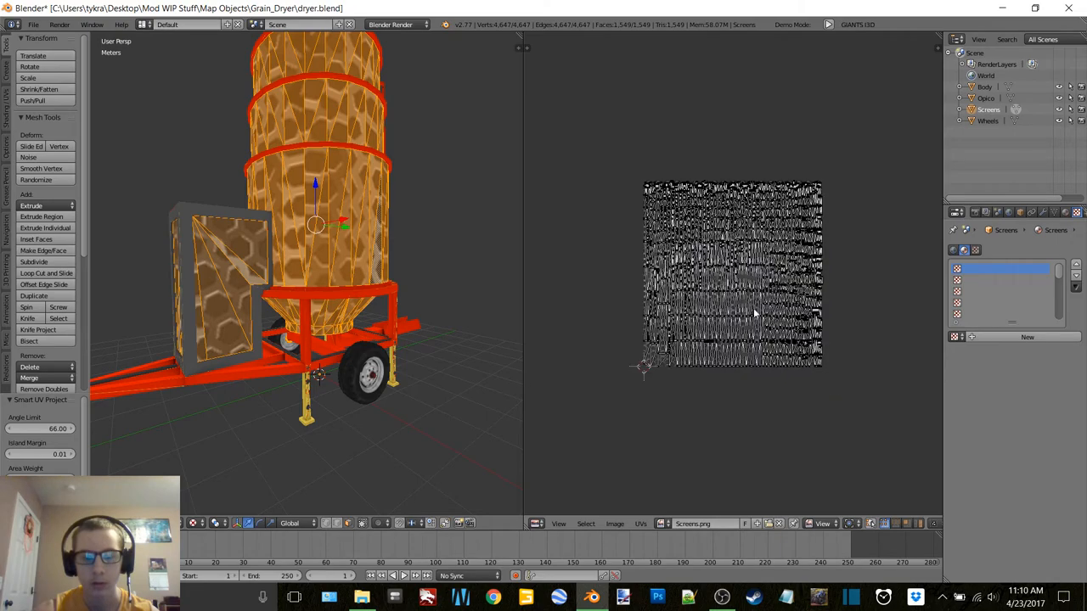
pyautogui.moveTo(655, 333)
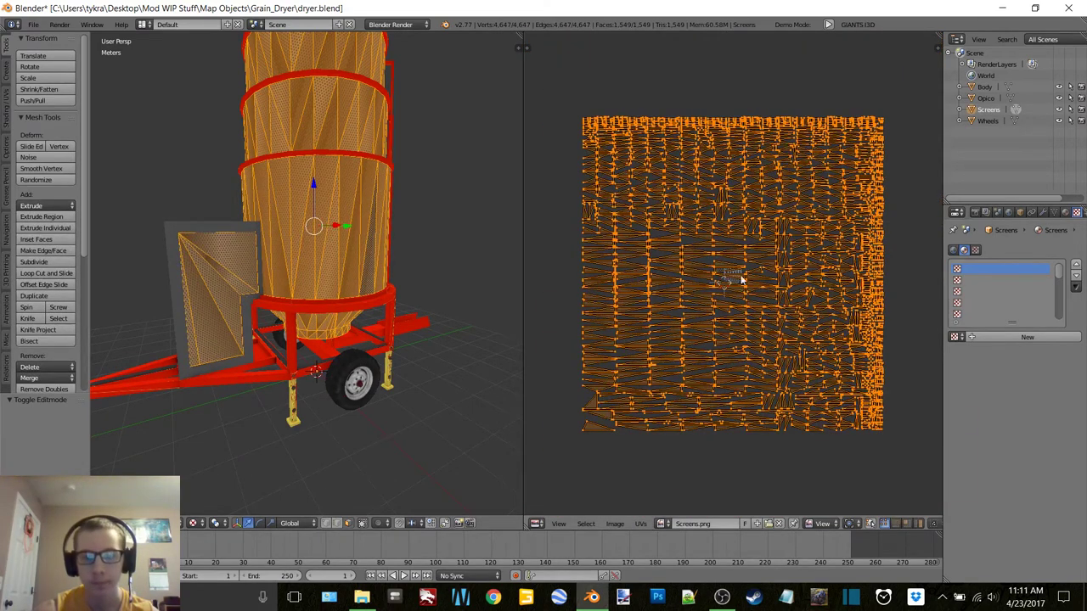
pyautogui.press('TAB')
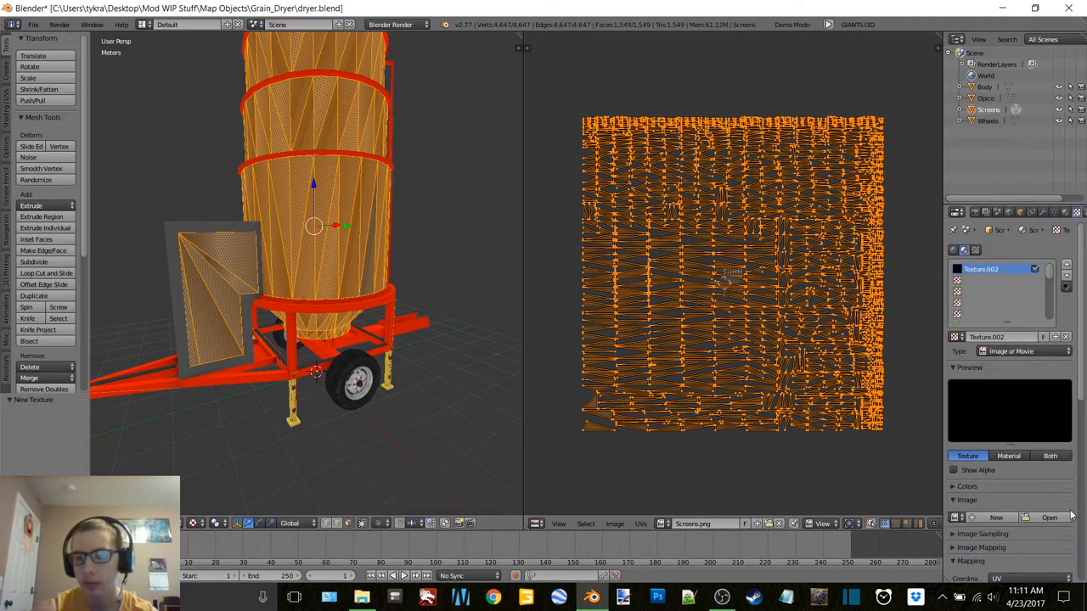
# Load the perforated screens image as Screens' texture, then open an image for Opico's UVs.
pyautogui.click(1039, 515)
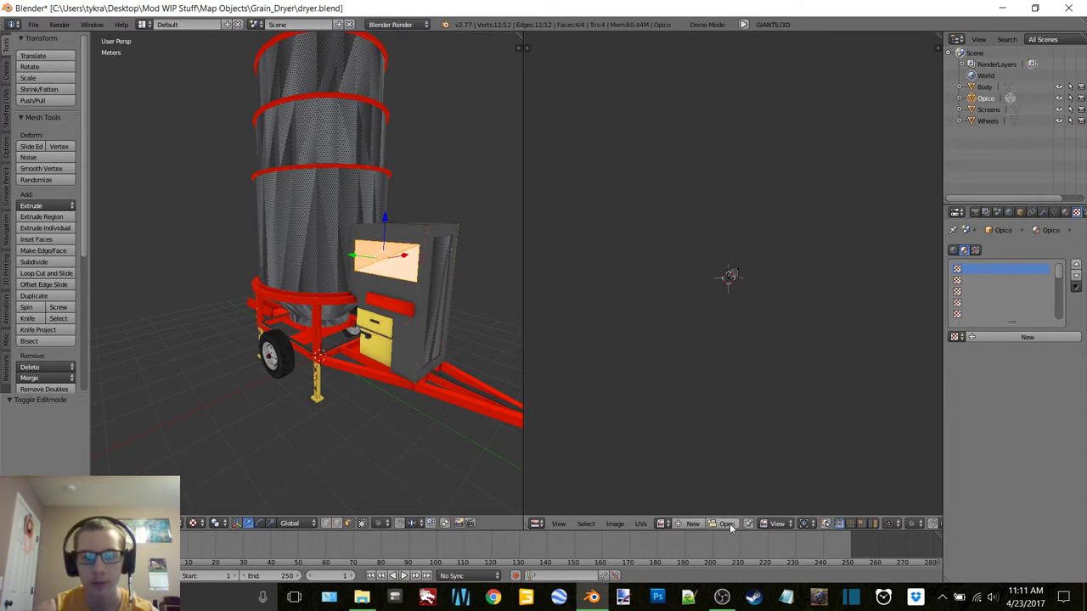
pyautogui.click(727, 523)
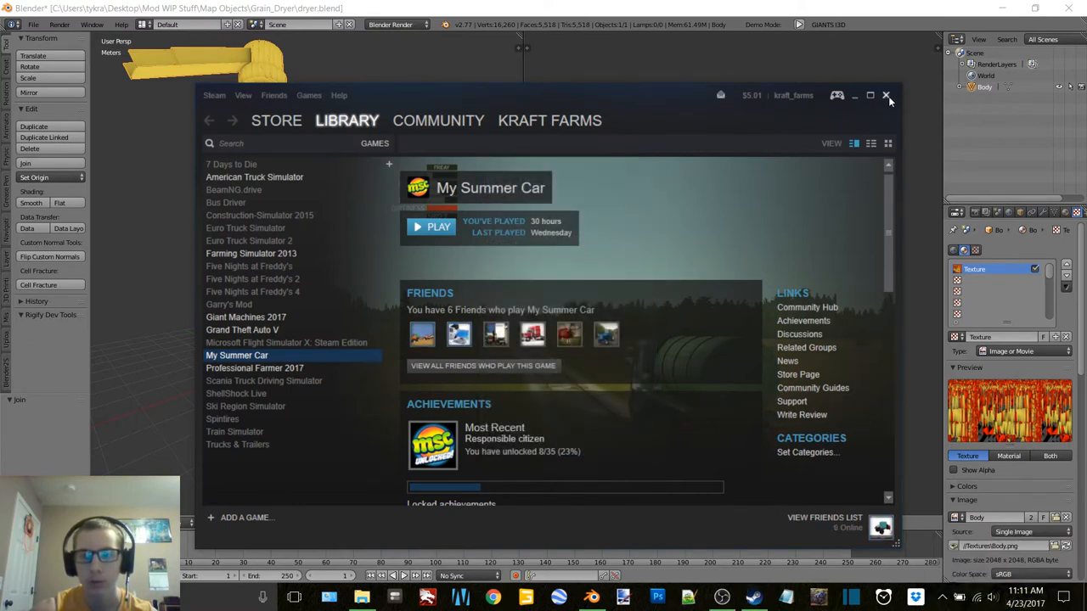
pyautogui.click(887, 99)
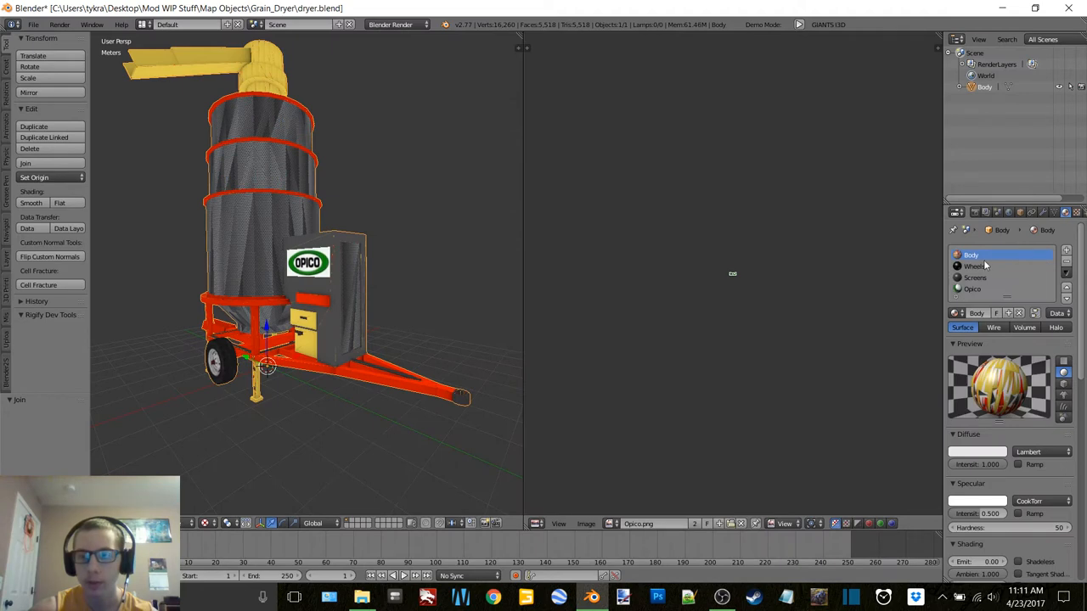
pyautogui.click(972, 289)
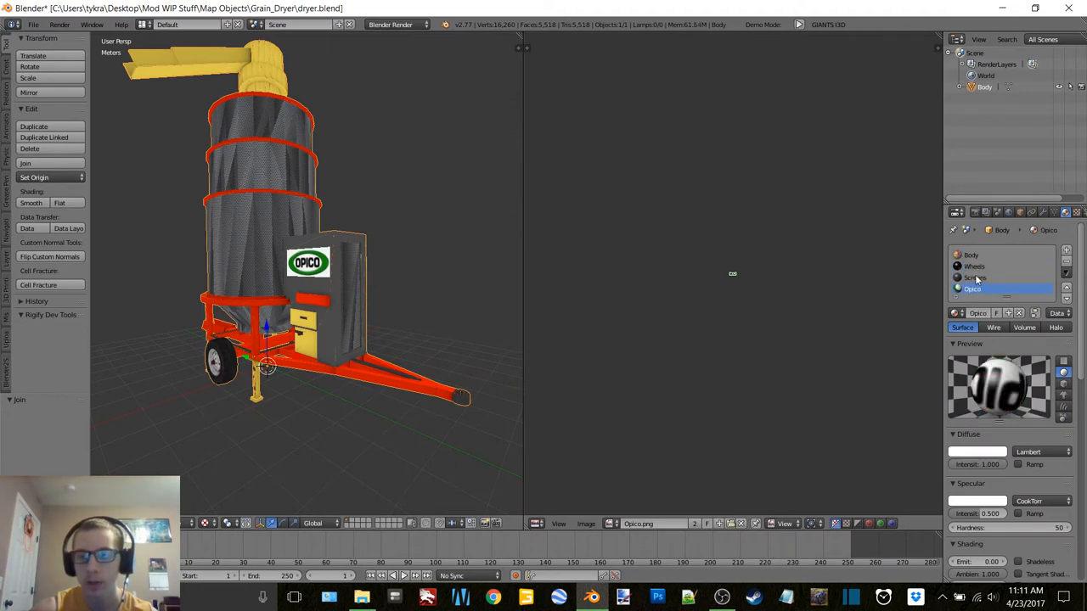
pyautogui.click(976, 266)
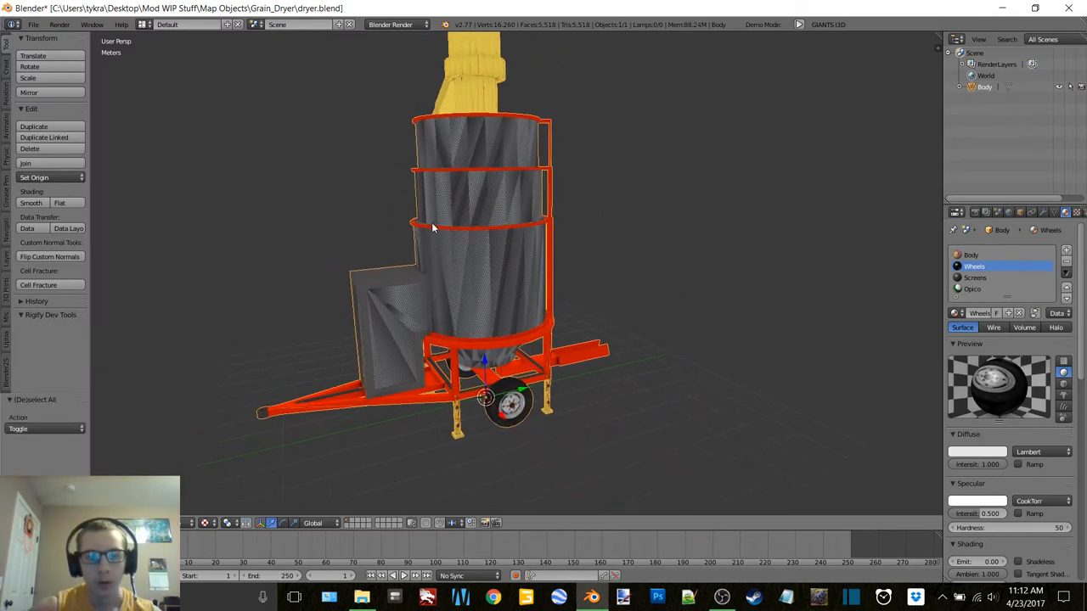
pyautogui.click(36, 24)
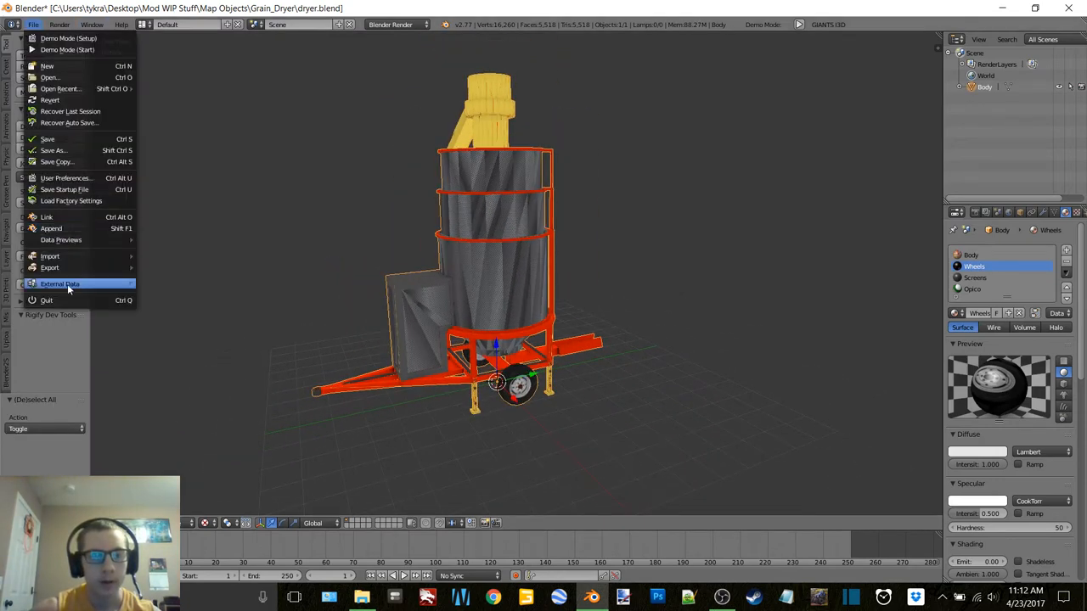
# Export the model as dryer.i3d into the Grain_Dryer folder.
pyautogui.click(49, 268)
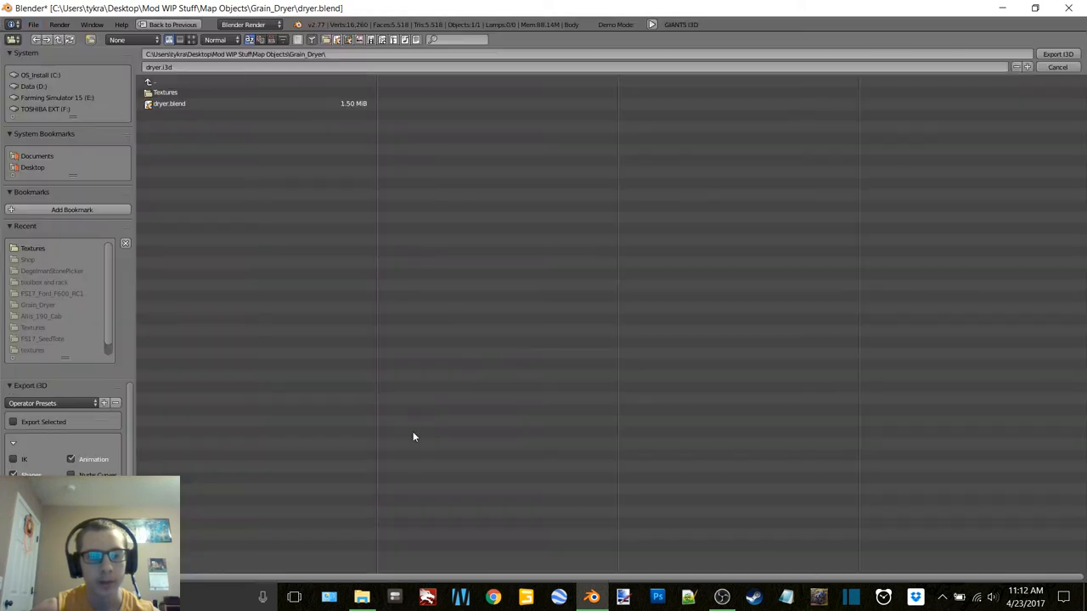
pyautogui.moveTo(686, 73)
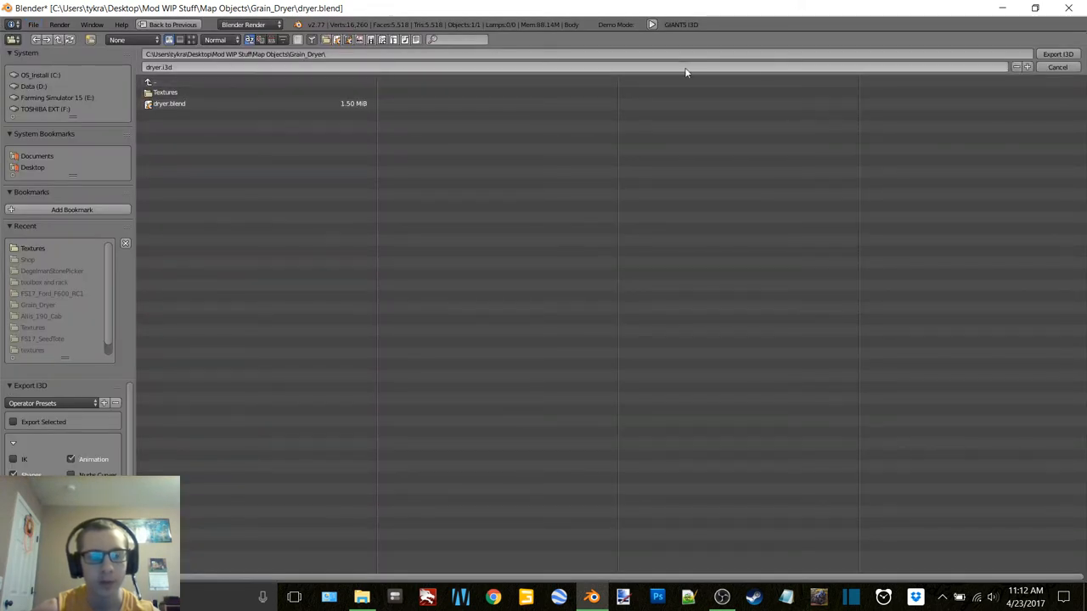
pyautogui.click(1055, 67)
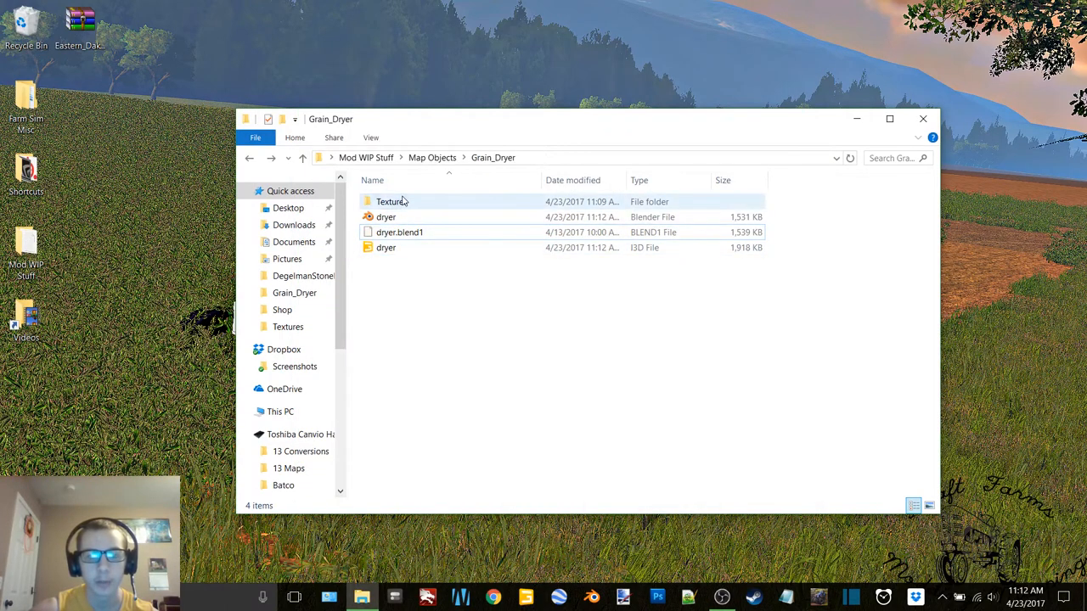
# Open the Textures folder and view Body, Opico, Screens and Wheels as large icons.
pyautogui.doubleClick(387, 201)
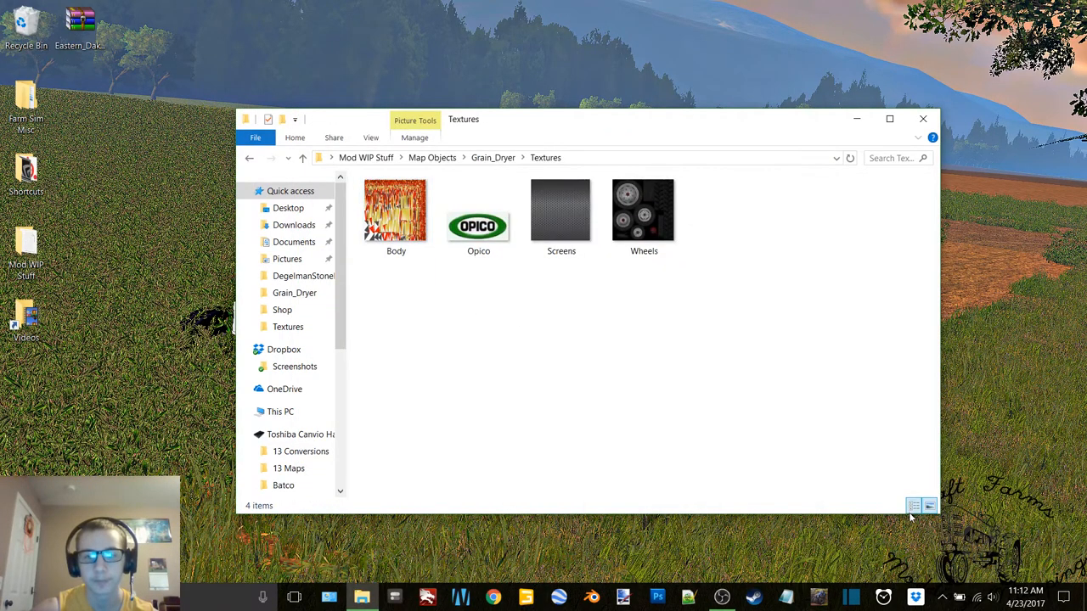
pyautogui.click(913, 505)
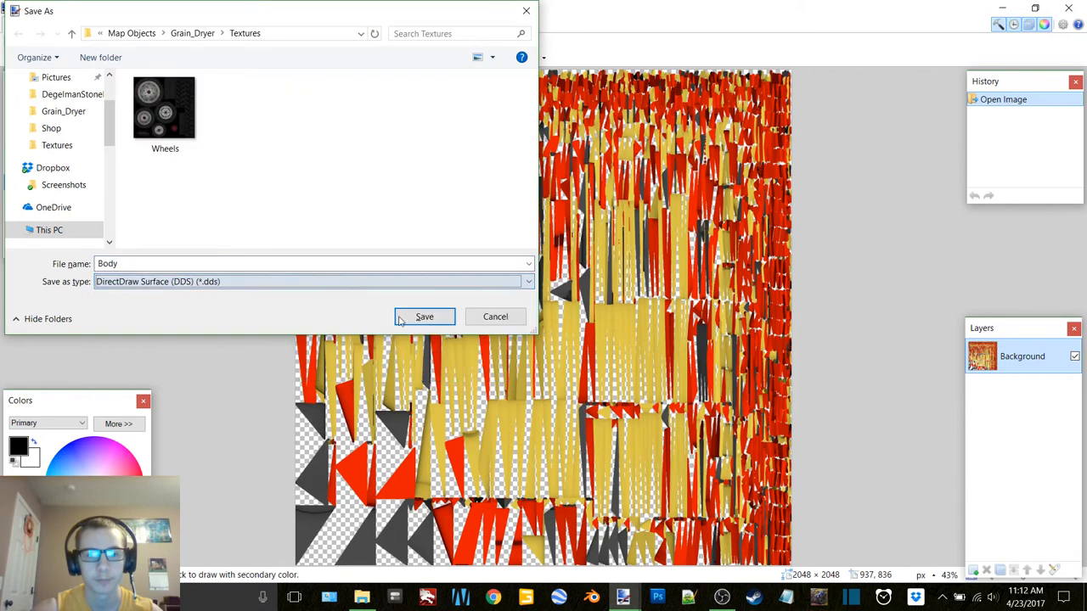
# Save the Body and Screens textures as DirectDraw Surface (DDS) files, confirming compression settings.
pyautogui.click(424, 317)
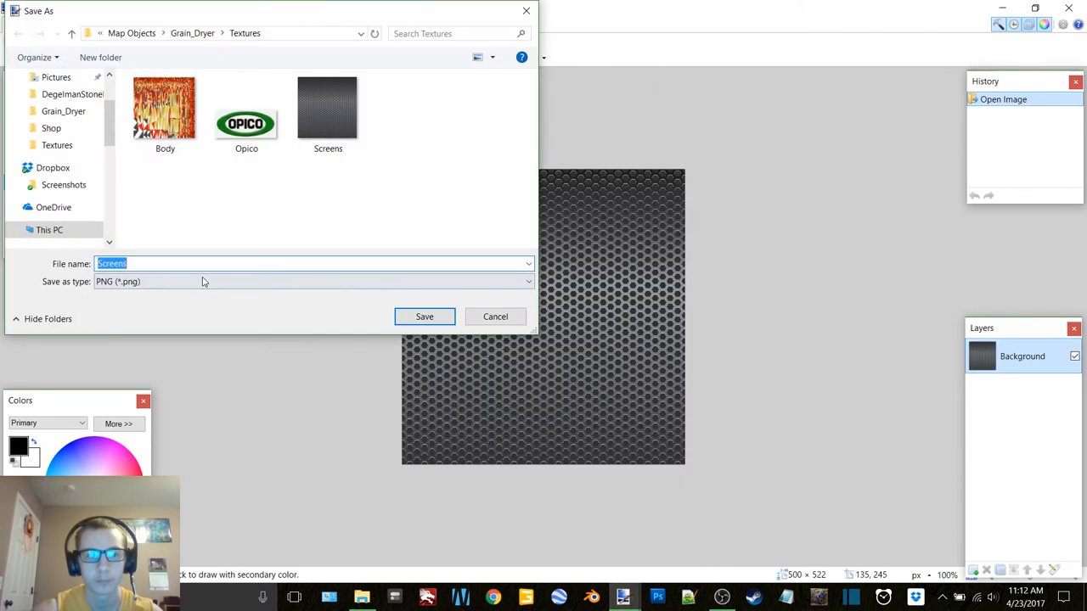
pyautogui.click(424, 317)
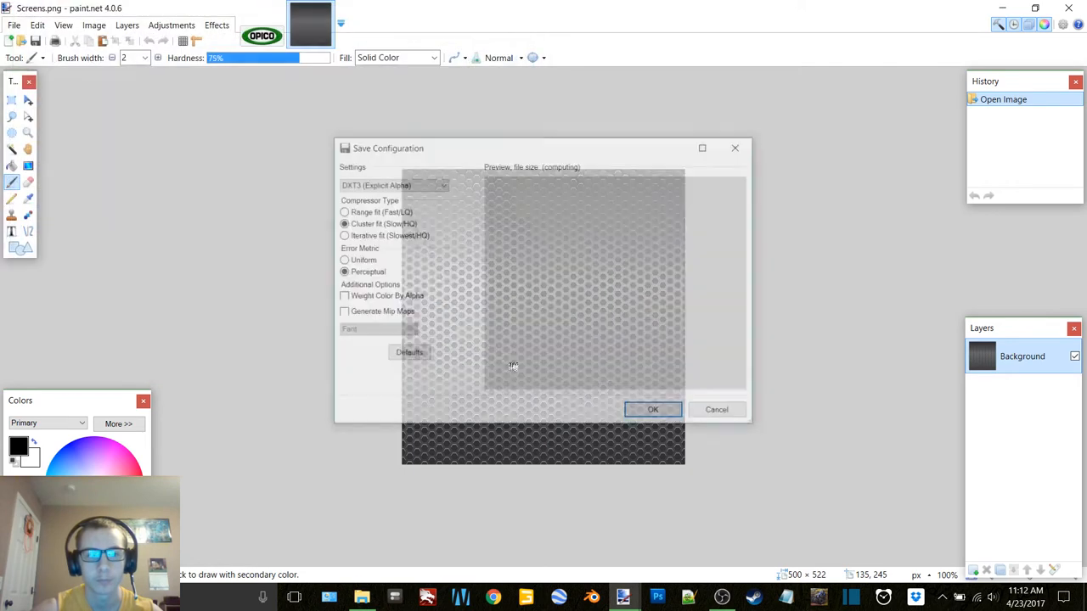
pyautogui.click(653, 409)
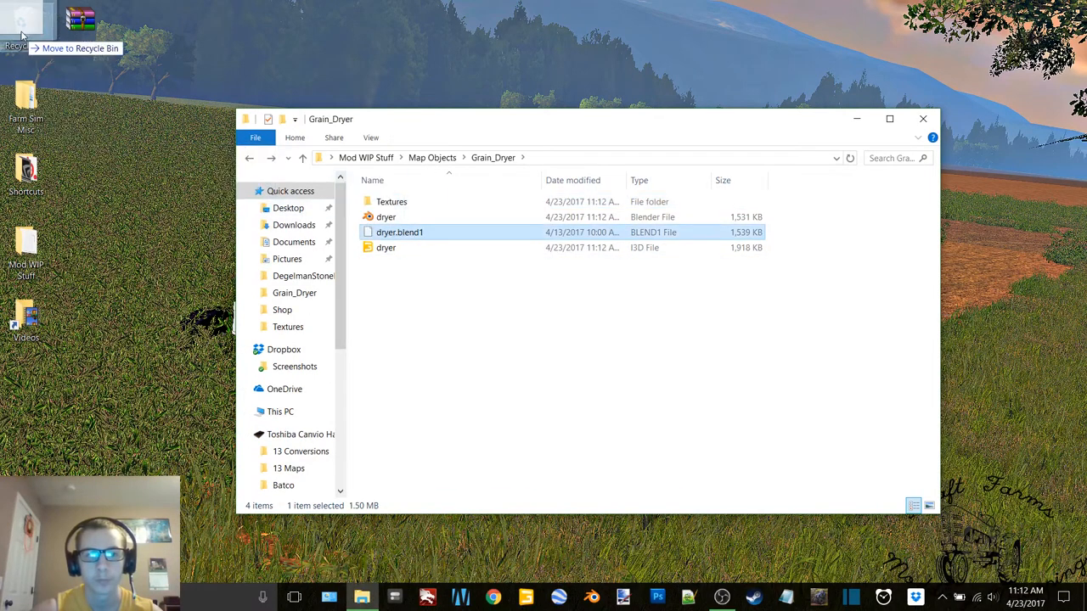
# Open dryer.i3d in Notepad++ from its right-click menu.
pyautogui.rightClick(386, 247)
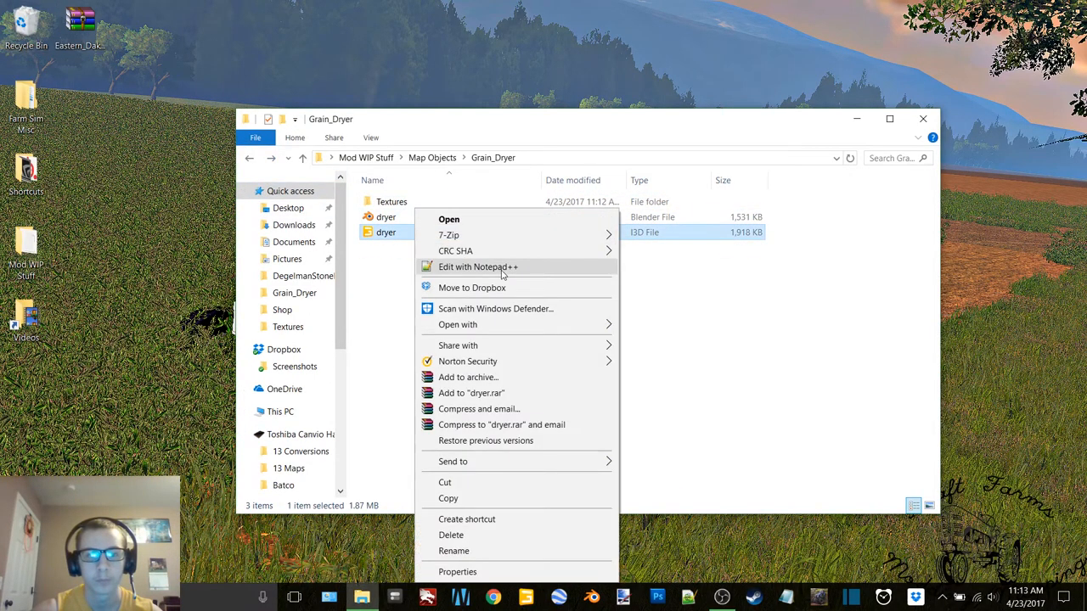
pyautogui.click(503, 266)
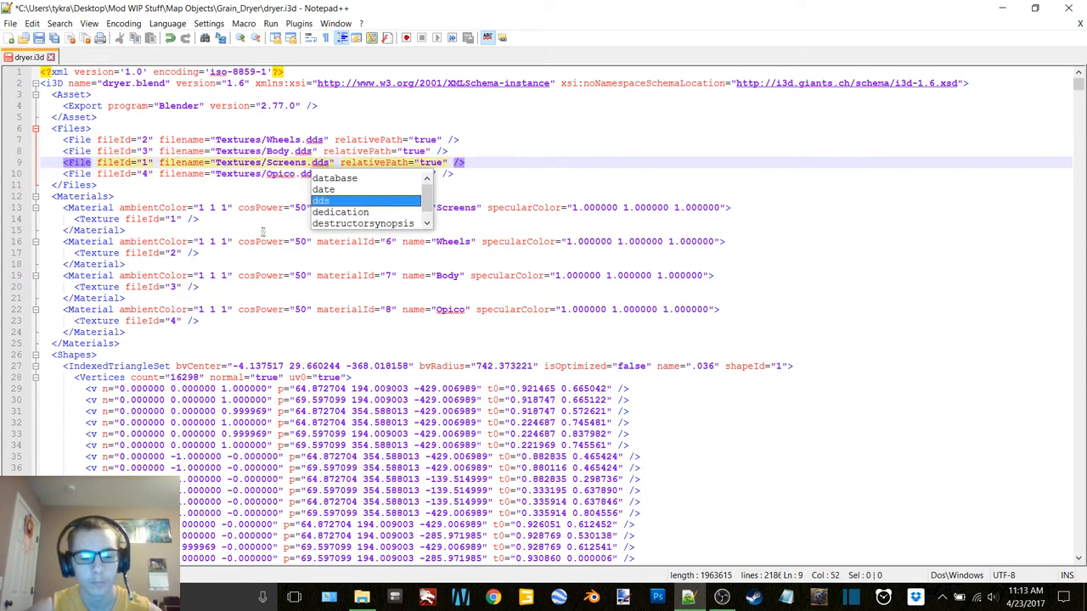
# Replace png with dds, cosPower 50 with 10, and specularColor 1 with 0 0 0.
pyautogui.press('ctrl+f')
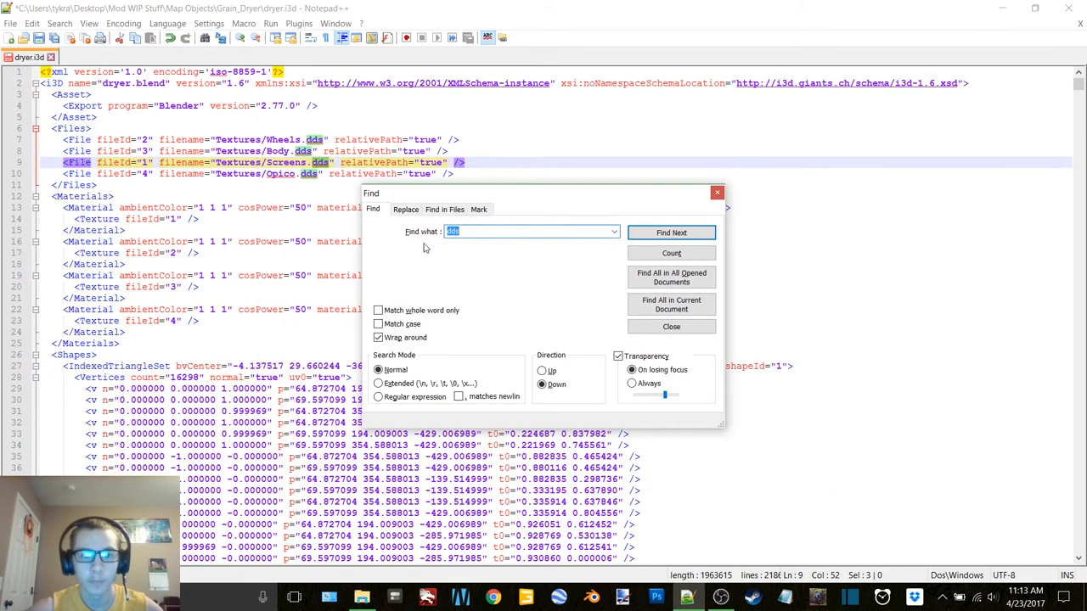
pyautogui.click(405, 209)
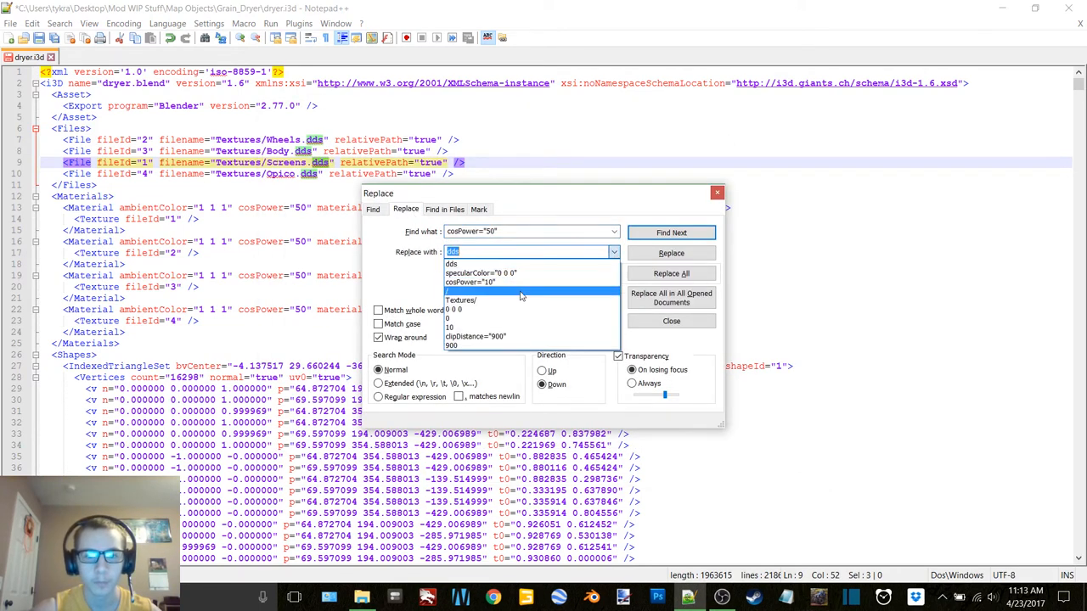
pyautogui.click(671, 253)
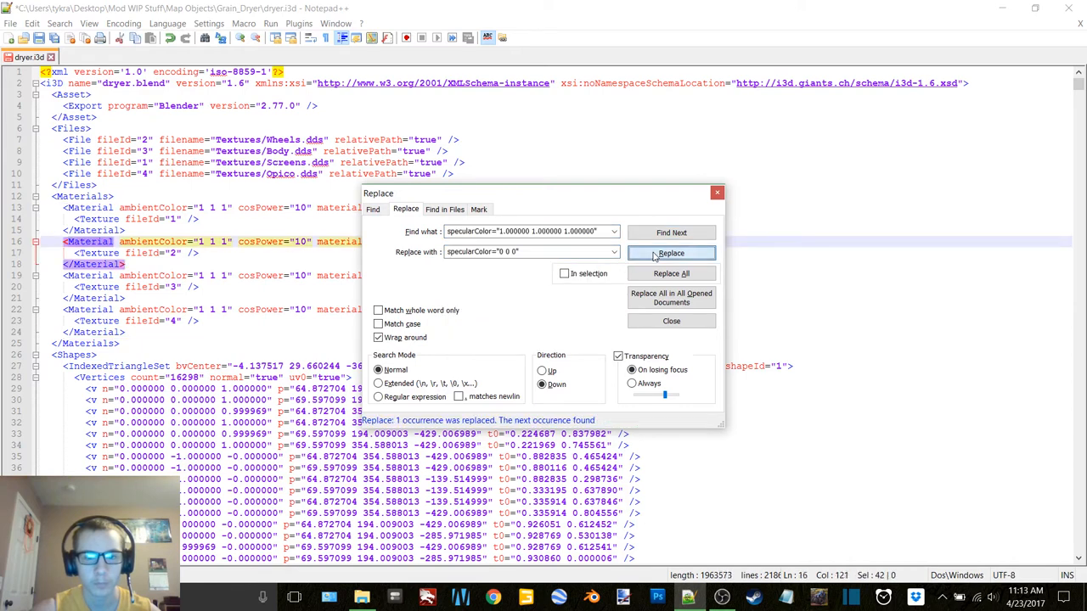
pyautogui.click(671, 253)
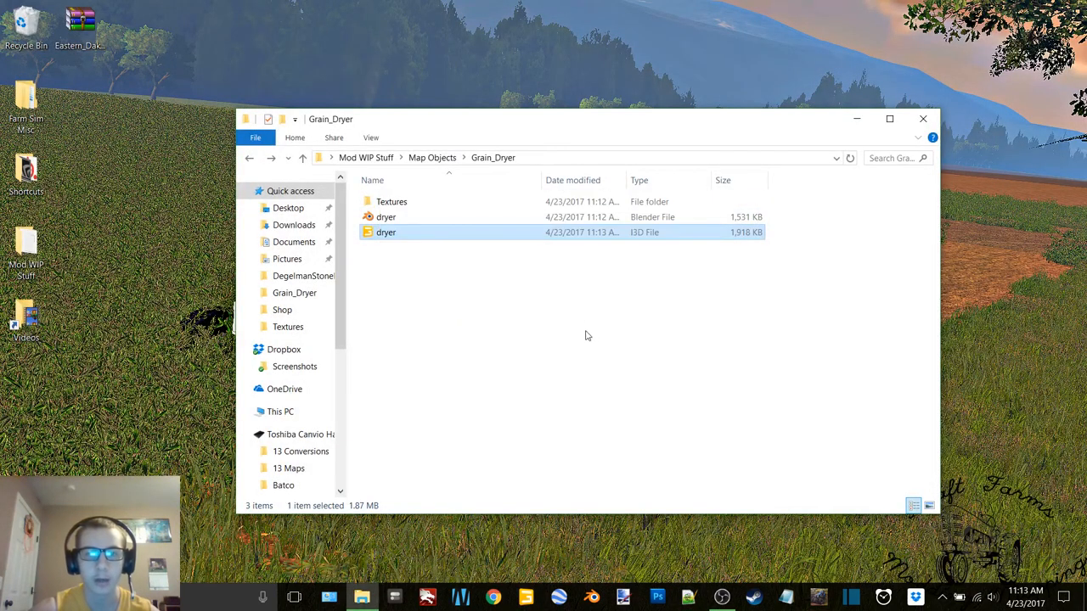
# Load dryer.i3d in GIANTS Editor, dismiss Getting Started, and orbit the textured dryer.
pyautogui.doubleClick(385, 232)
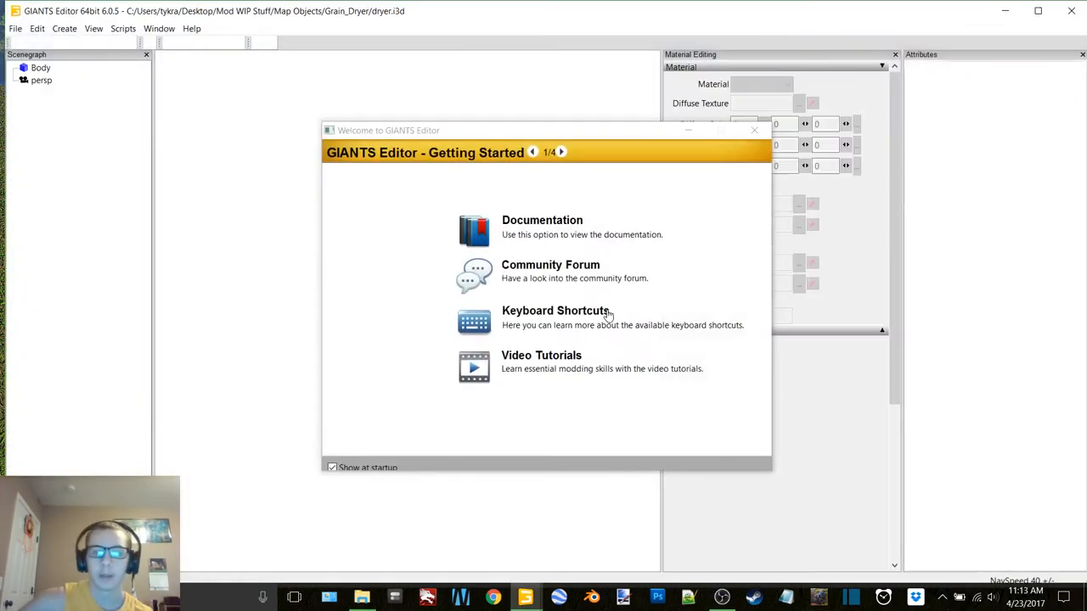
pyautogui.click(754, 129)
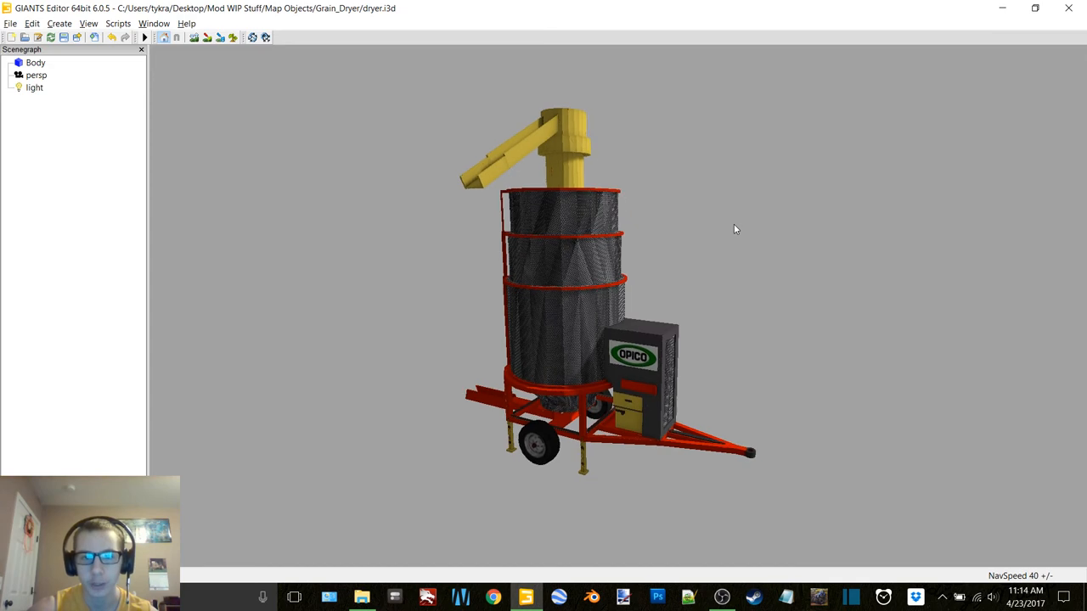
pyautogui.moveTo(928, 353)
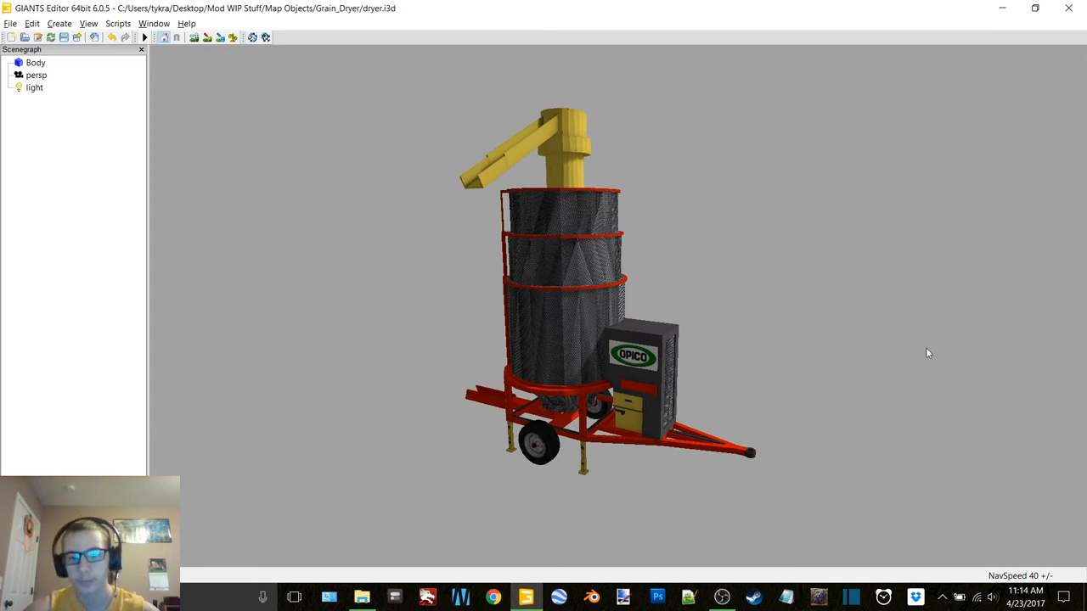
pyautogui.moveTo(928, 353); pyautogui.dragTo(490, 317)
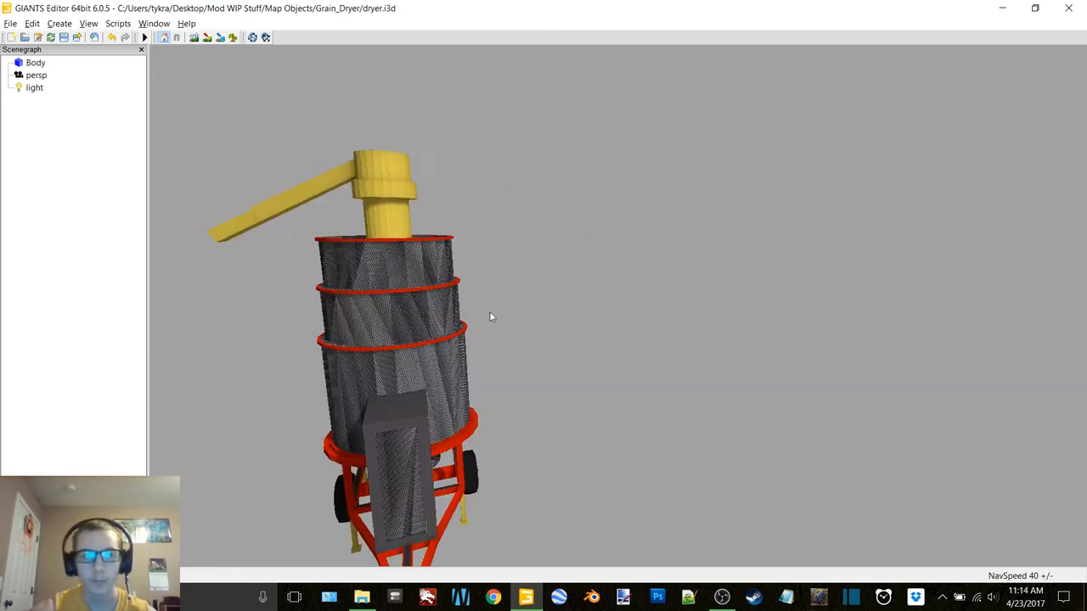
pyautogui.click(161, 24)
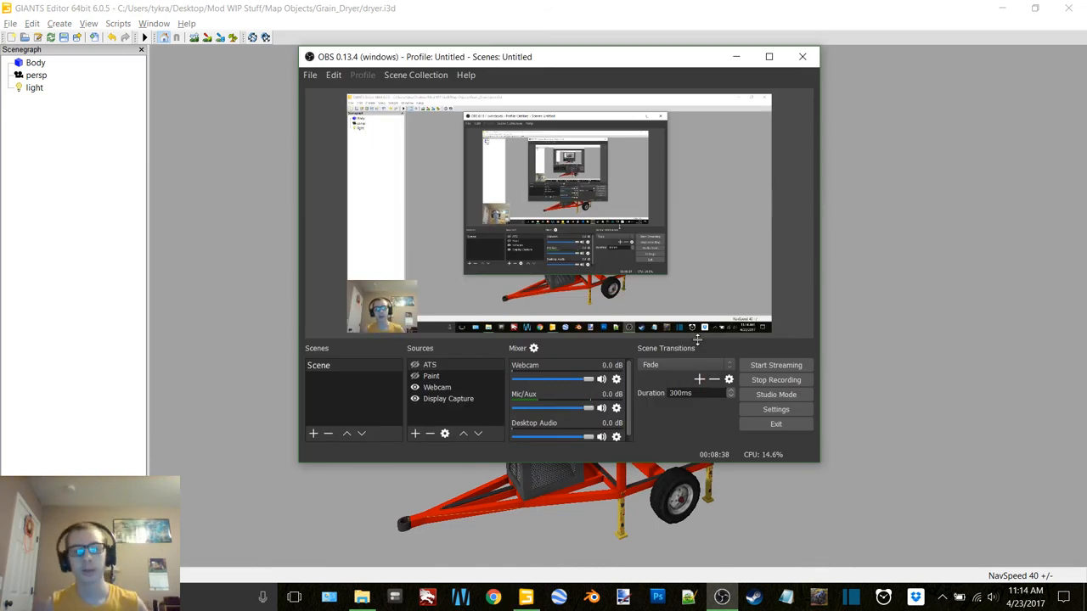
pyautogui.moveTo(730, 490)
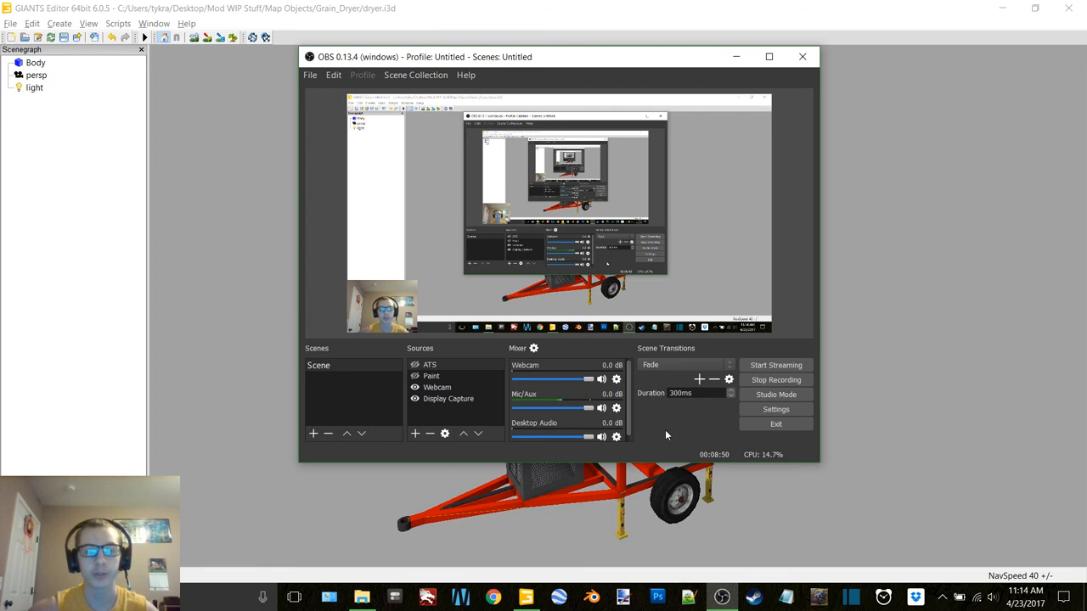
pyautogui.moveTo(670, 429)
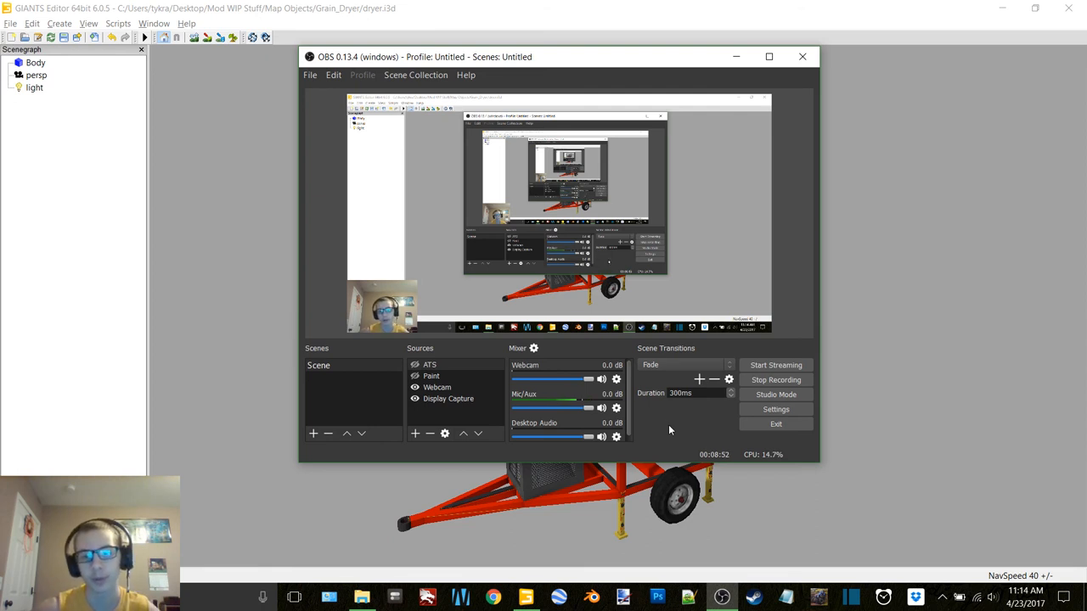